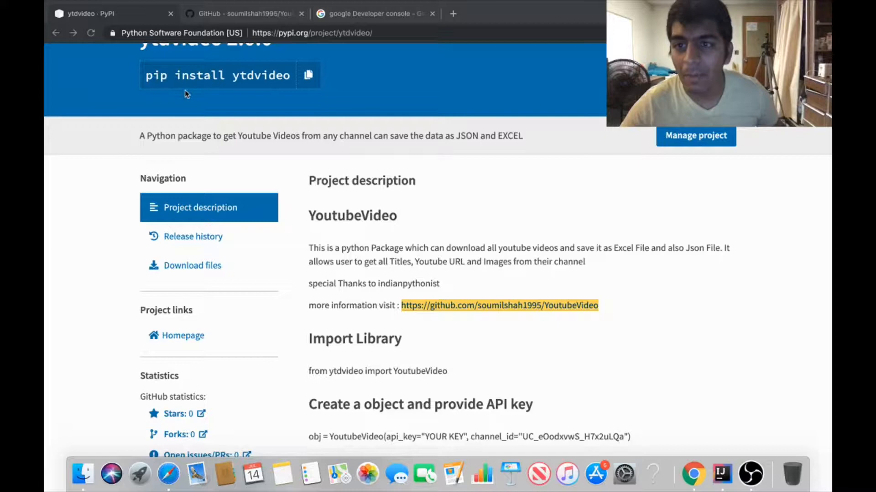
Bring up the Google Developers Console for the ytdapi project from the ytdvideo page.
scroll(up, 3)
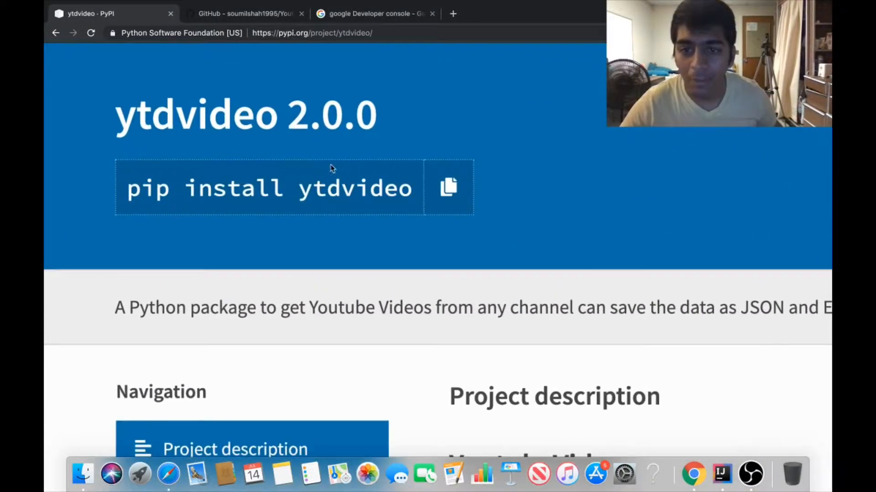
mouse_move(240, 48)
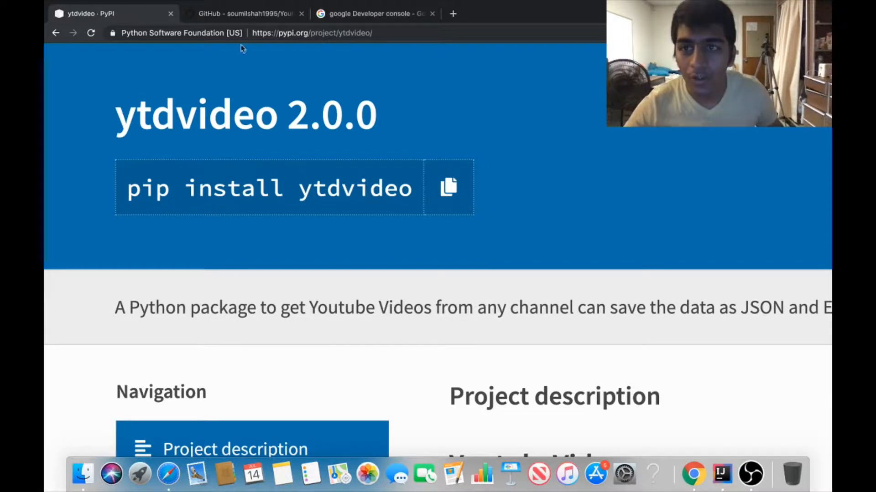
click(374, 13)
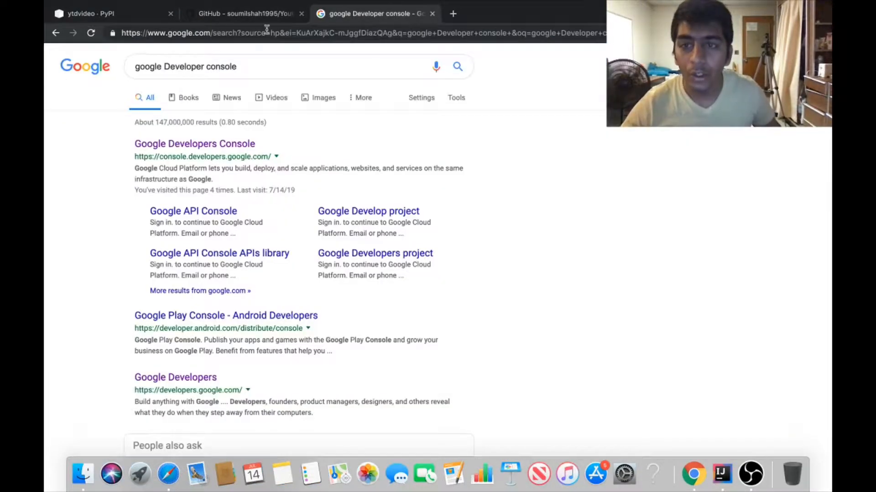
click(90, 14)
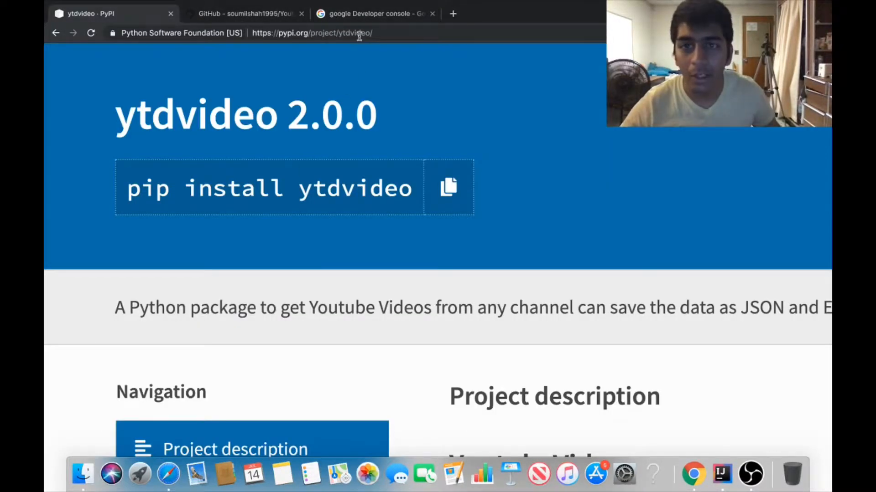
click(374, 14)
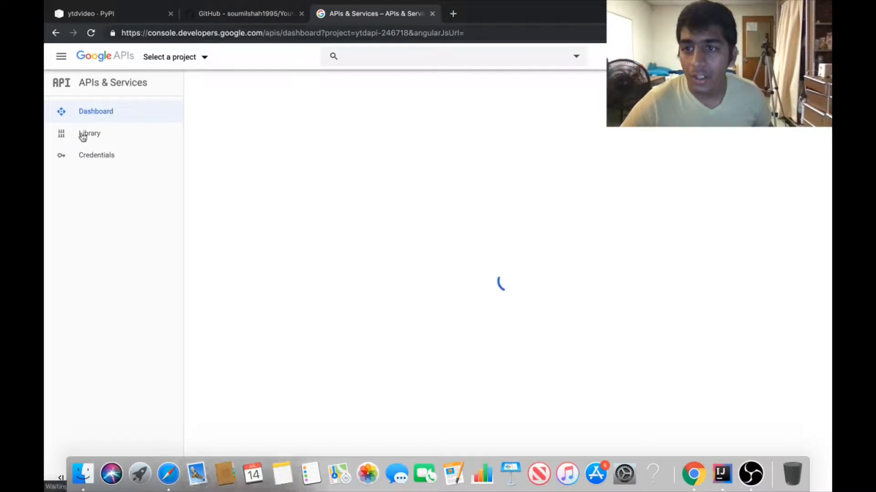
Search the API Library for "you" and open the YouTube Data API v3 details.
click(88, 133)
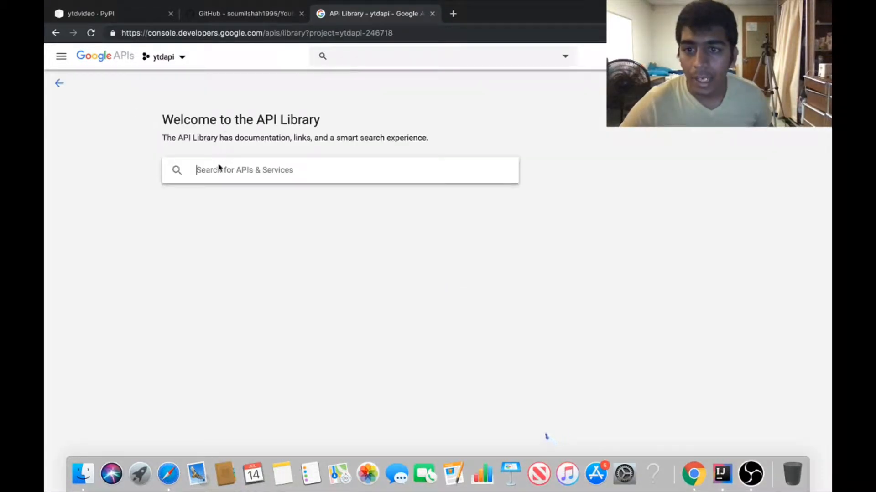
text(you)
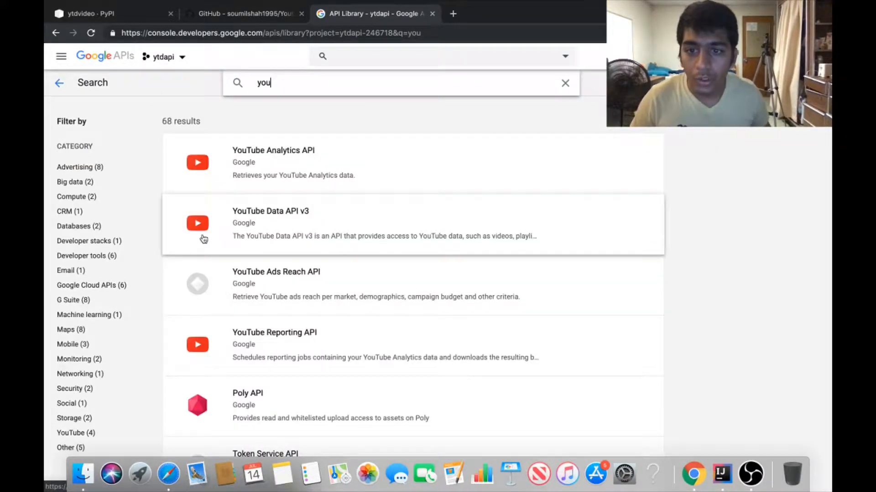
click(270, 223)
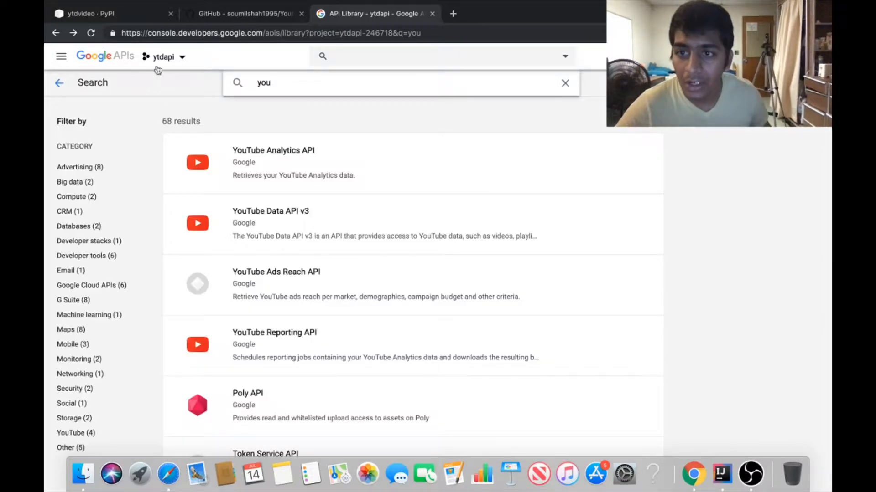
mouse_move(179, 98)
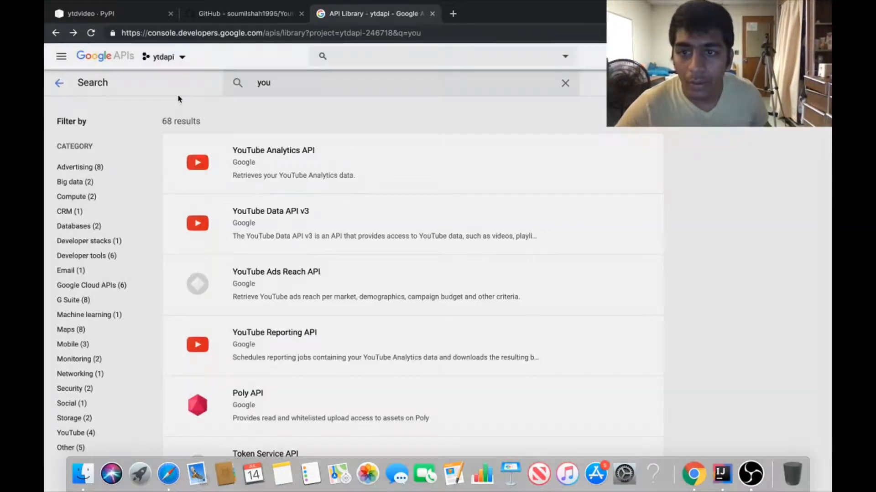
mouse_move(61, 56)
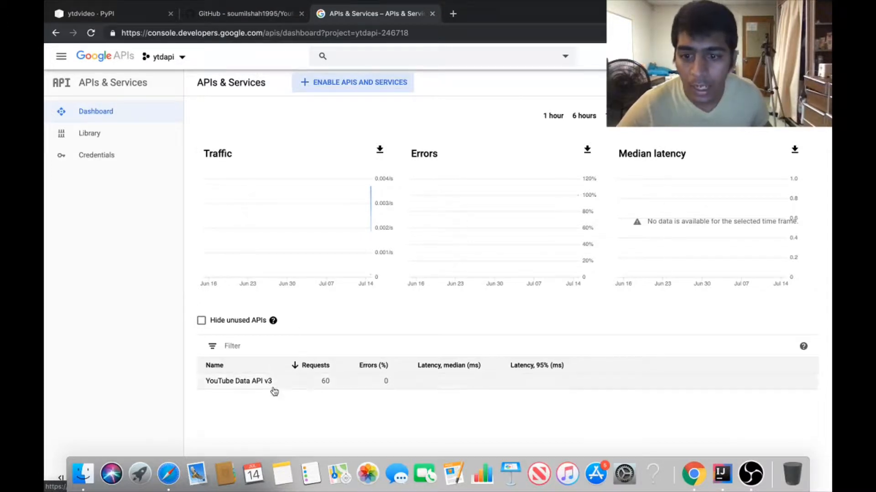
mouse_move(96, 155)
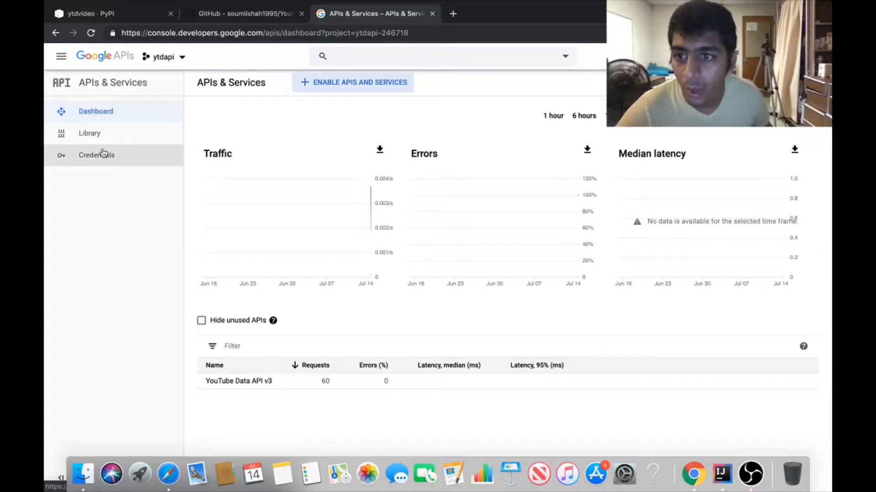
Create API key 2 under Credentials and select its key string.
click(96, 155)
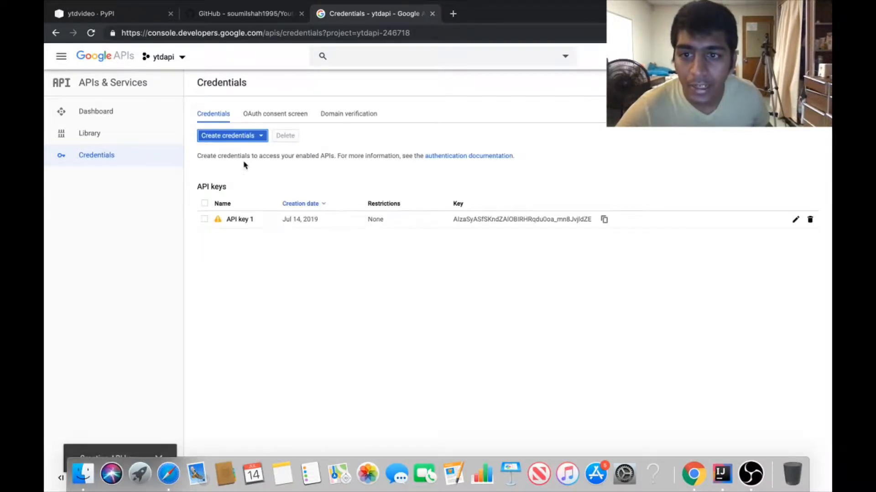
click(231, 135)
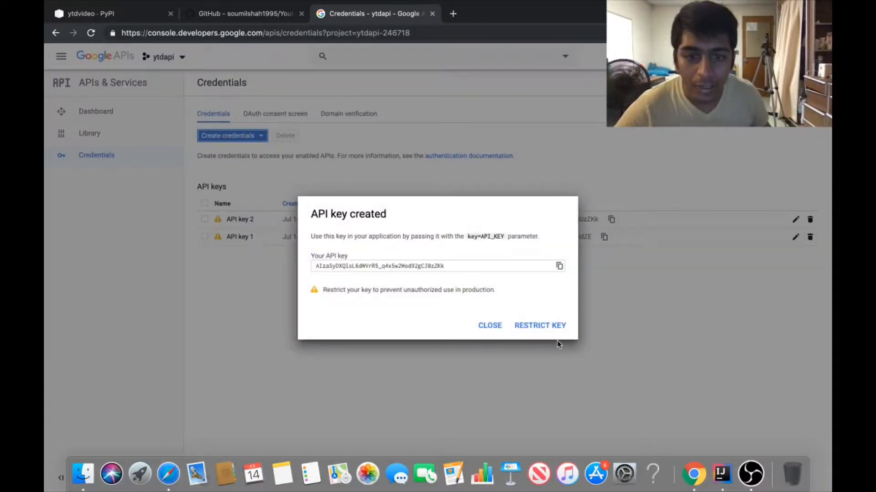
click(490, 326)
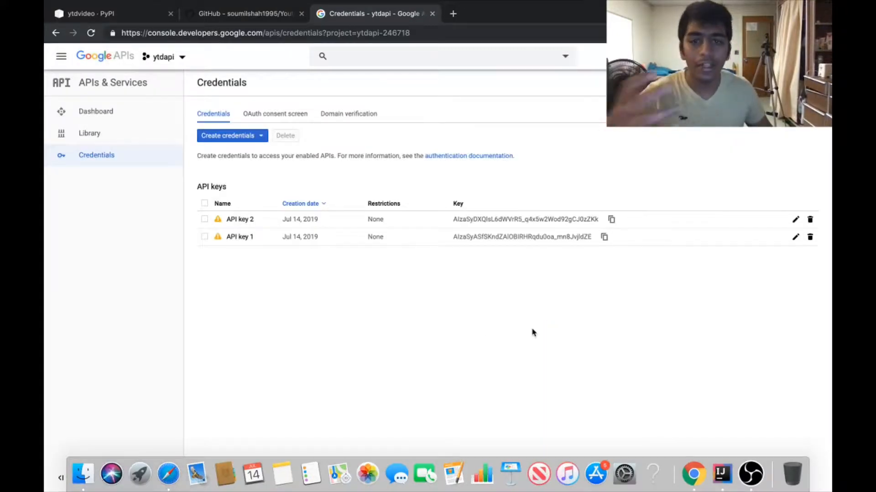
double_click(525, 219)
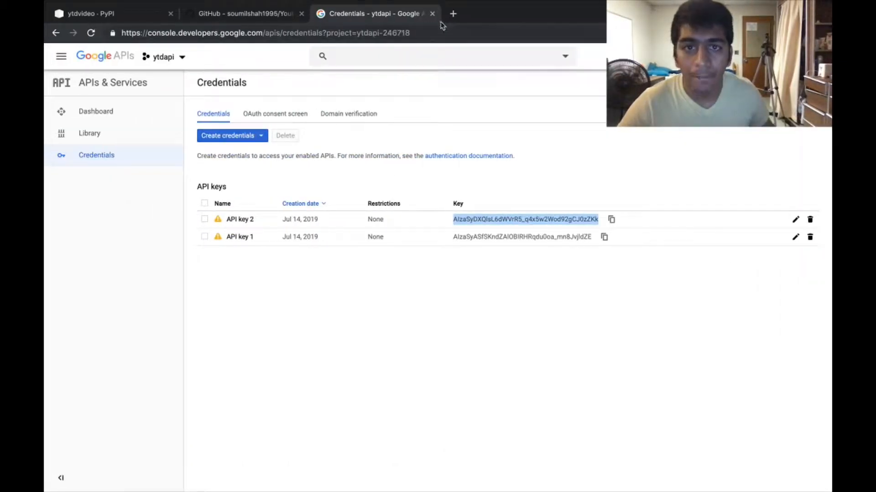
click(245, 14)
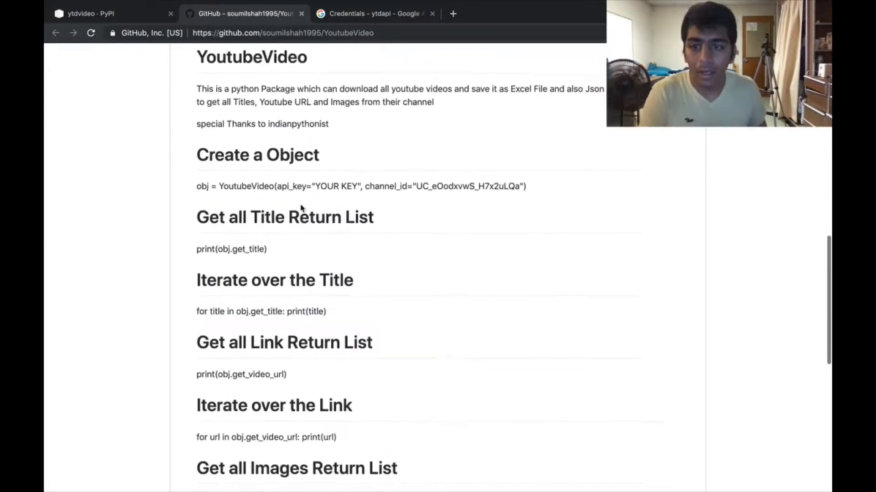
scroll(down, 3)
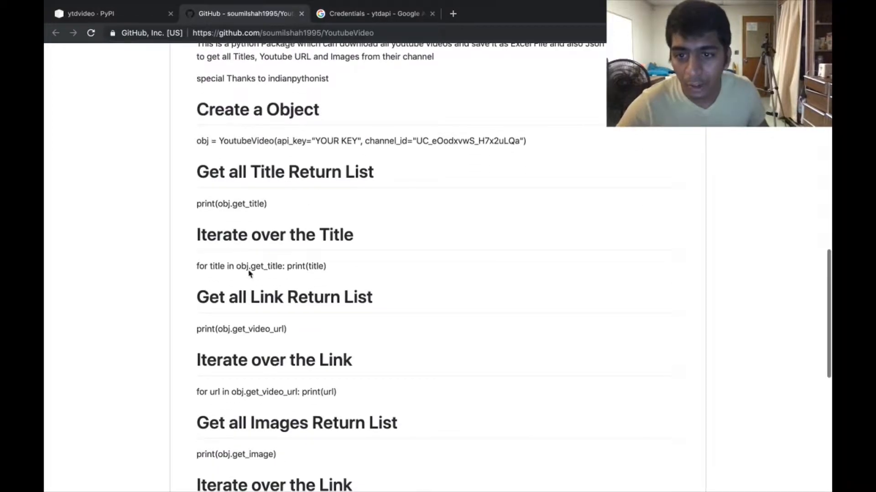
click(584, 14)
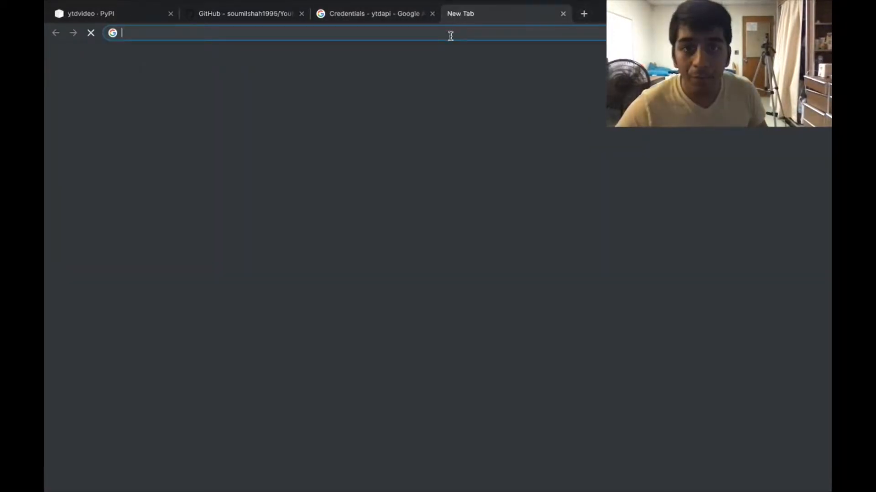
text(https://www.youtube.com)
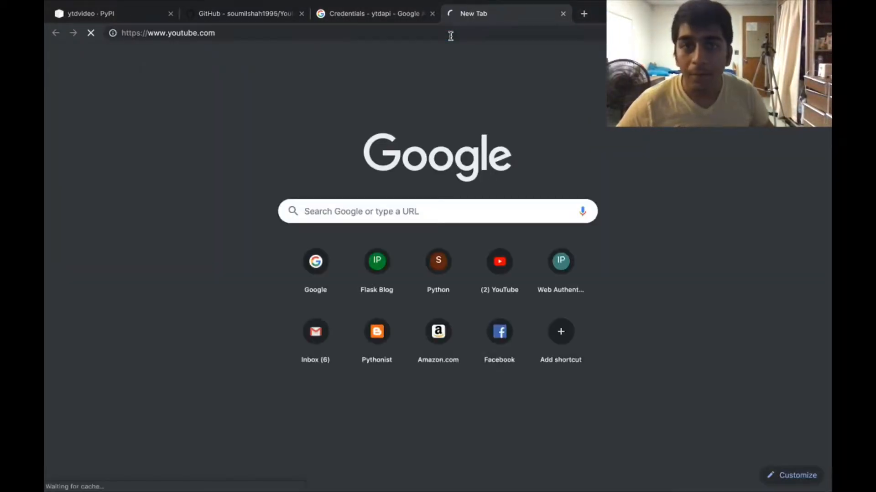
Paste the new key into api_key in om.py, then open your YouTube channel to get its id.
click(722, 475)
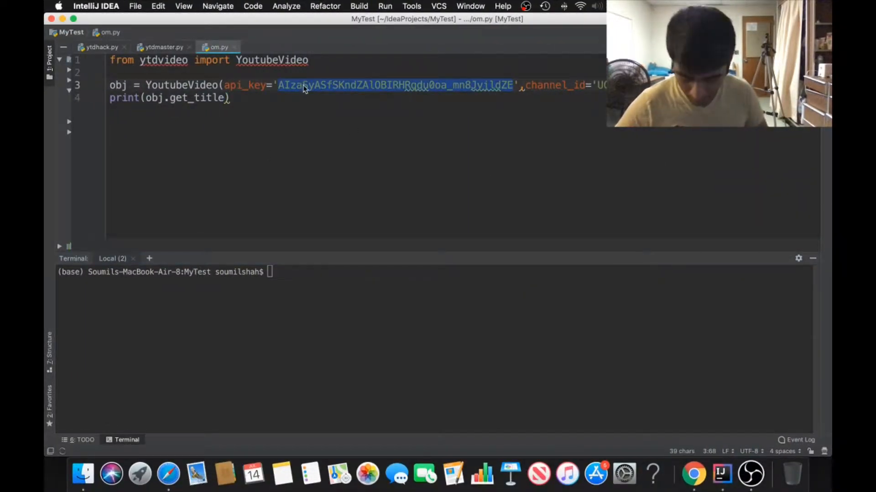
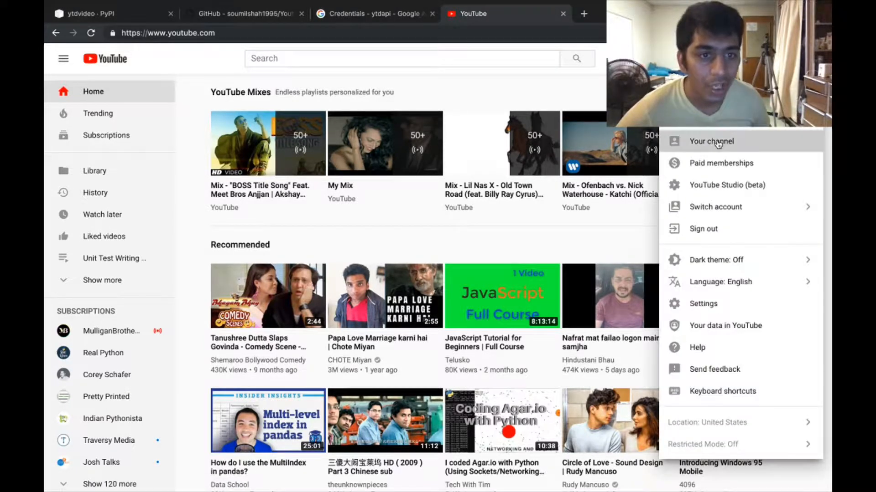
click(711, 141)
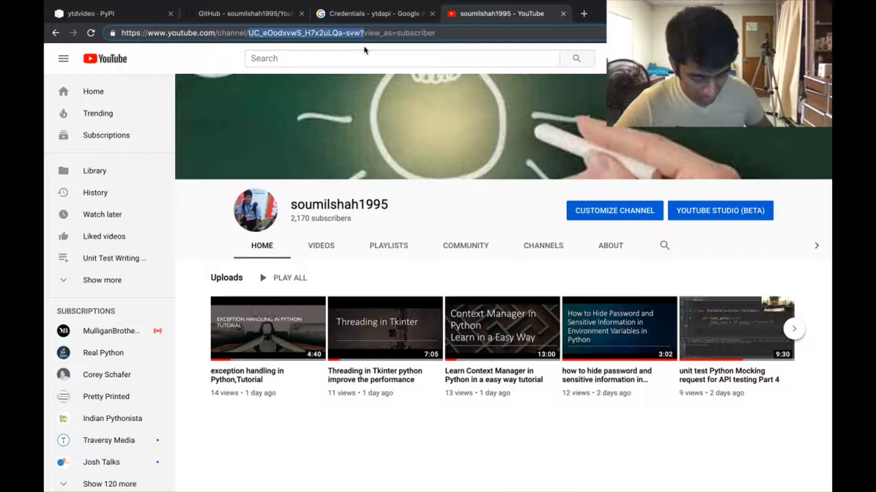
click(722, 475)
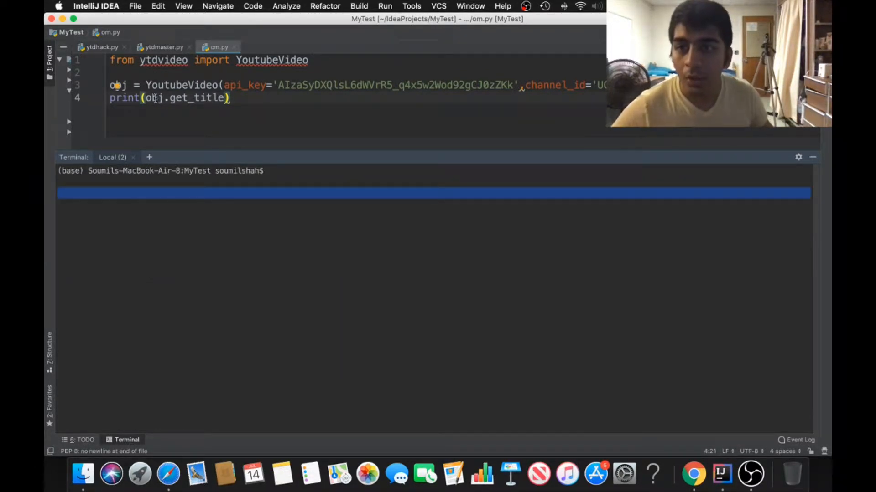
Run python3 om.py in the terminal to print obj.get_title as one list.
click(171, 85)
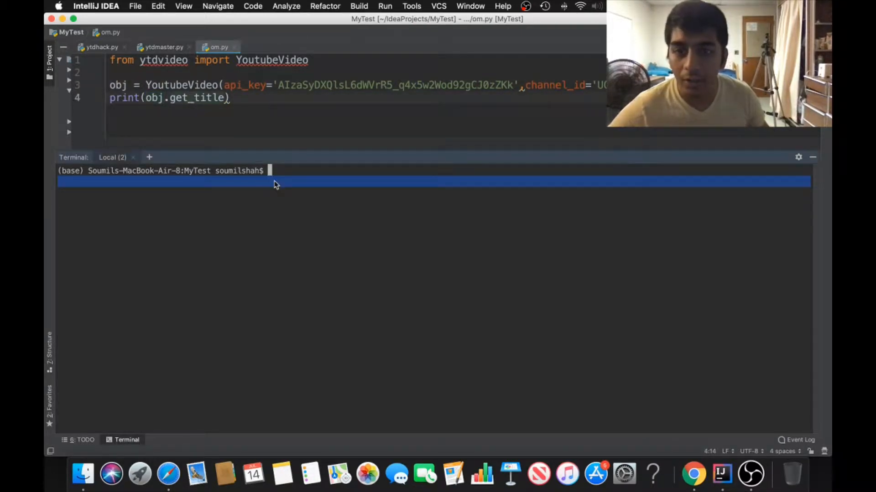
click(232, 98)
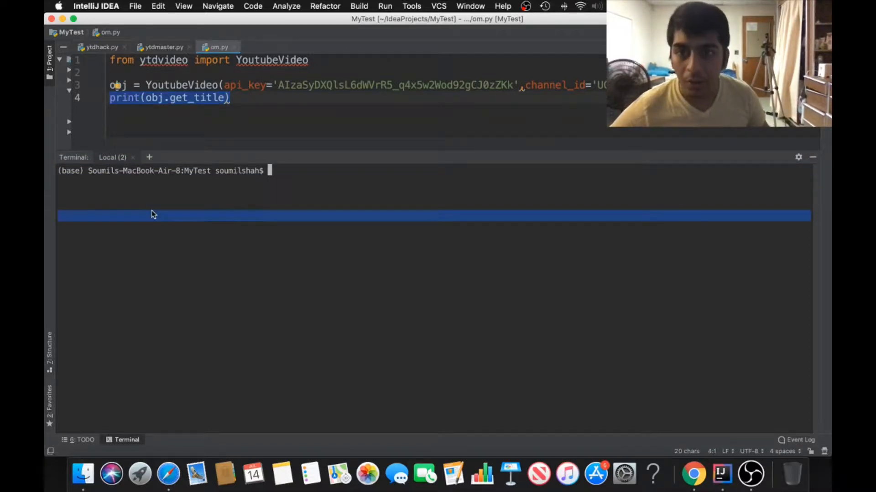
text(python3 om.py)
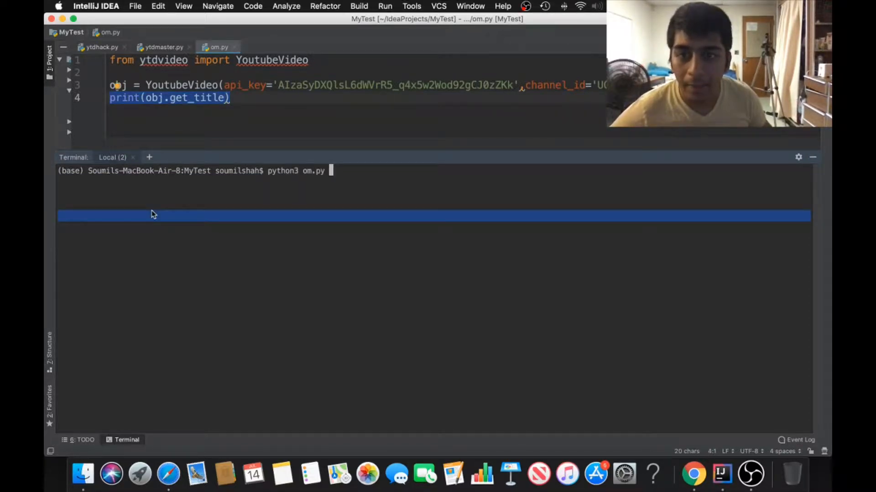
key(Return)
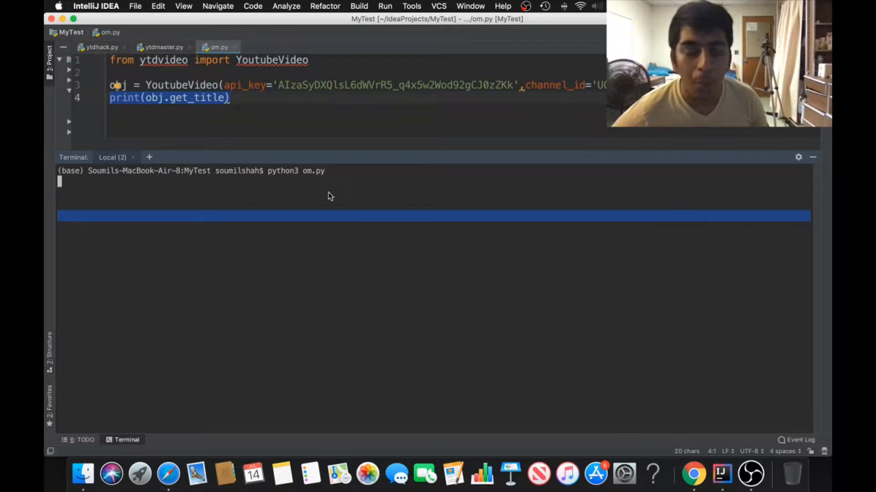
mouse_move(326, 217)
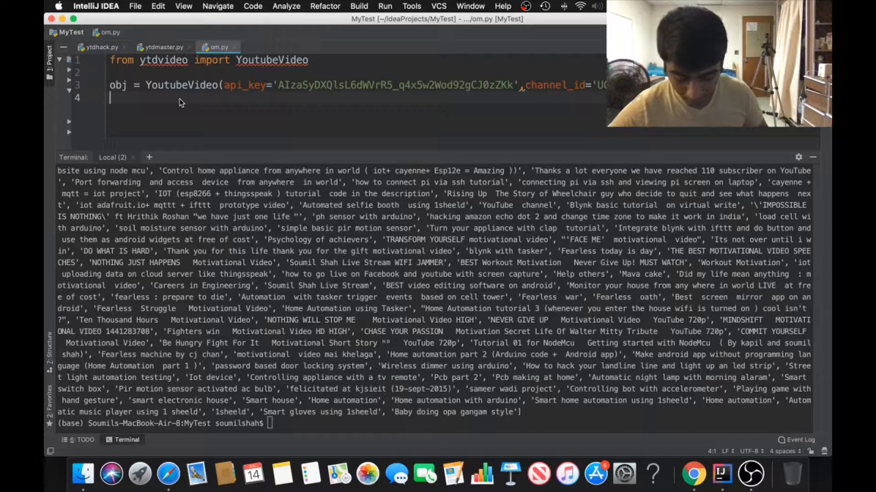
Write the obj.get_title call in om.py, fixing the mistyped method name.
text(for x in)
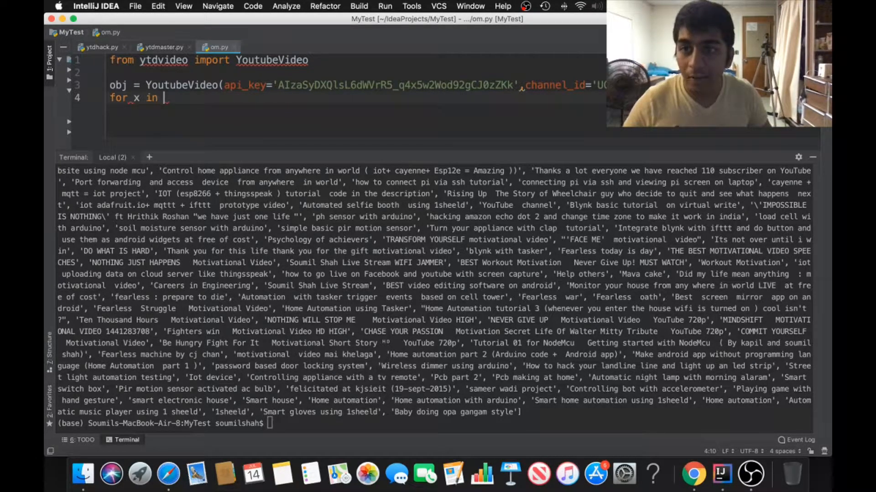
text(obj,)
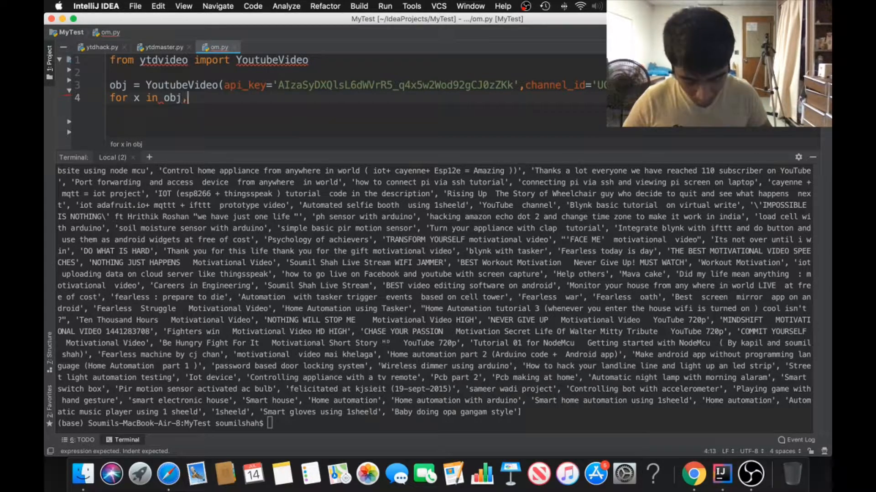
text(obj.t)
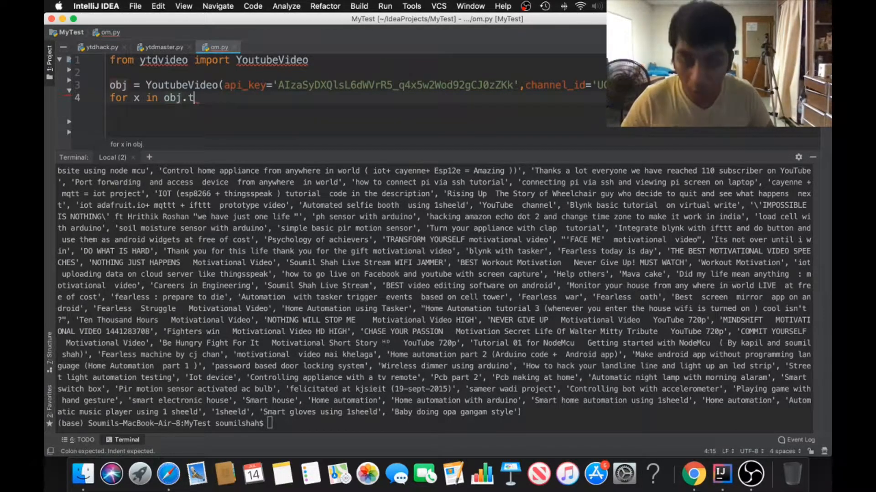
text(it)
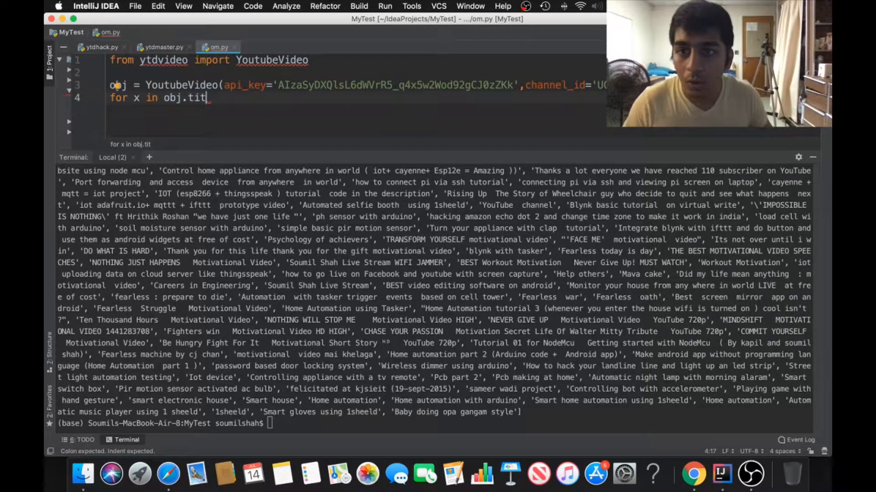
key(Backspace)
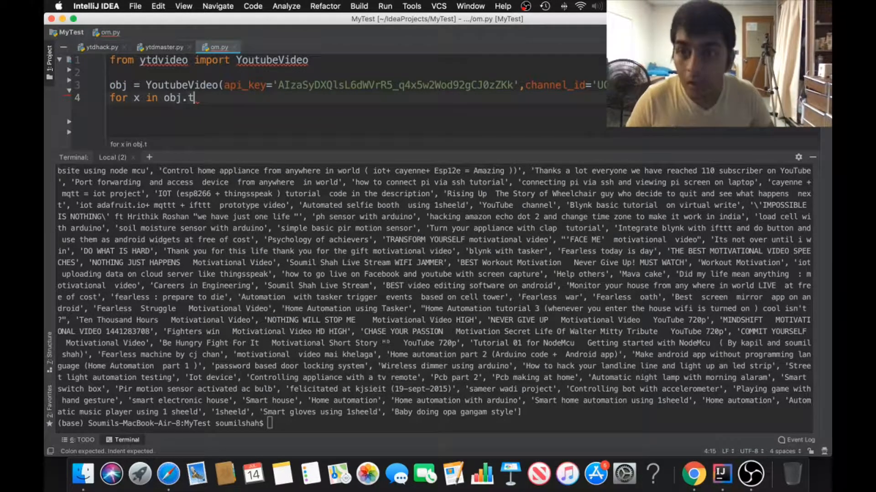
text(it)
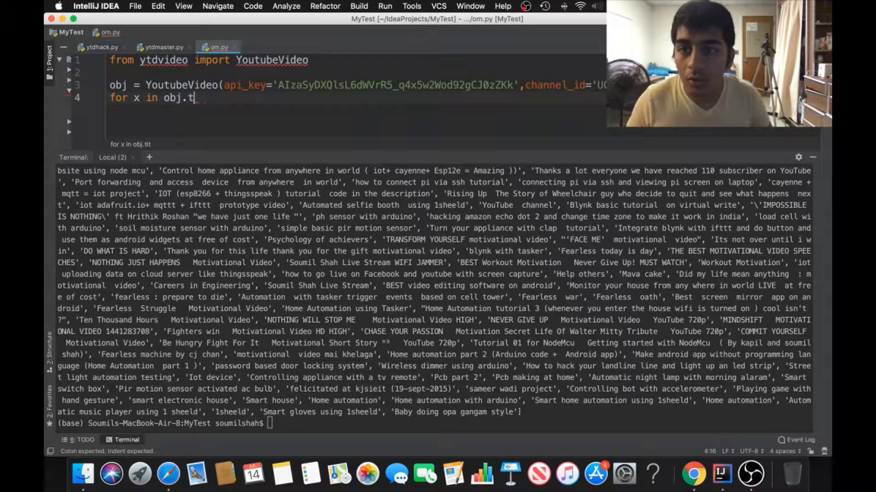
text(get)
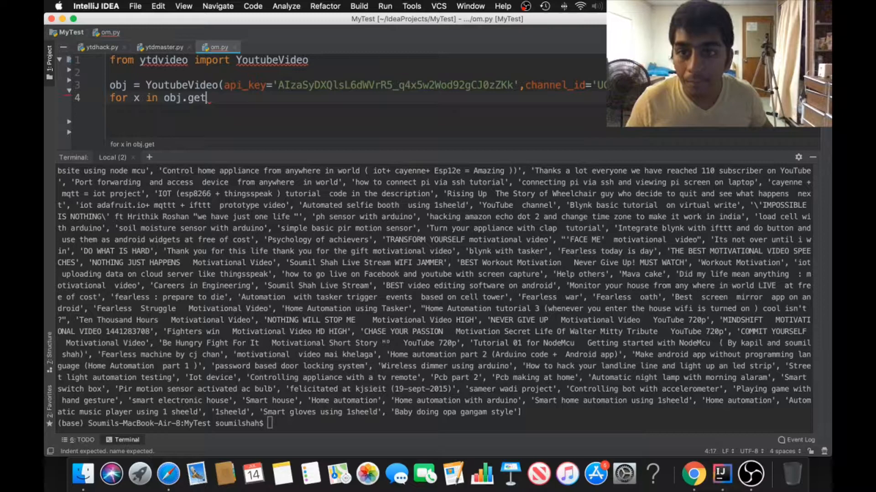
text(_ti)
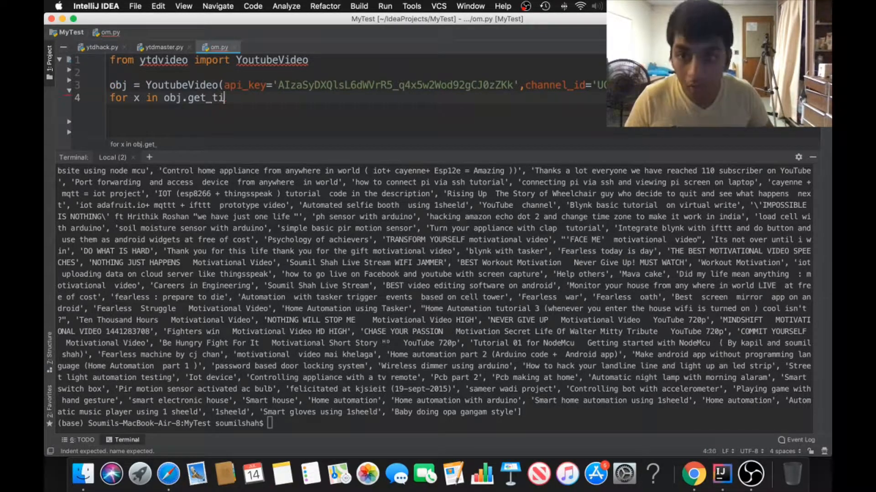
text(t()
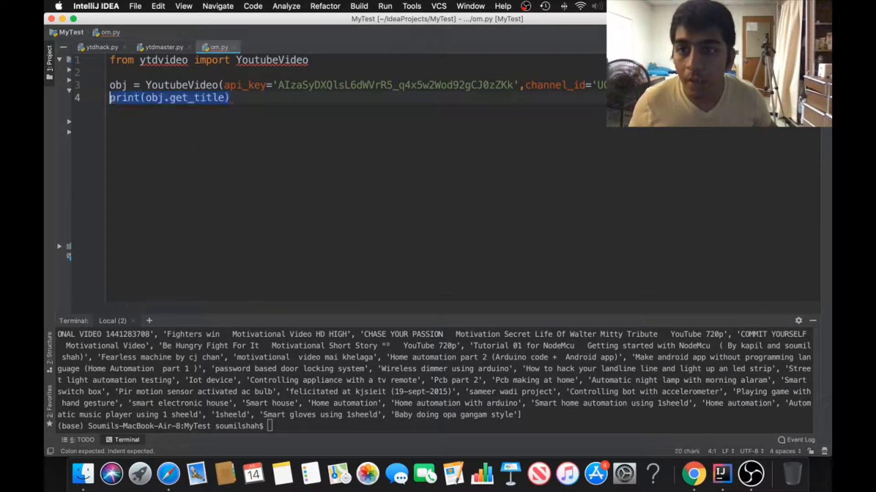
Rewrite the print as 'for x in obj.get_title: print(x)' and clear the terminal.
click(149, 98)
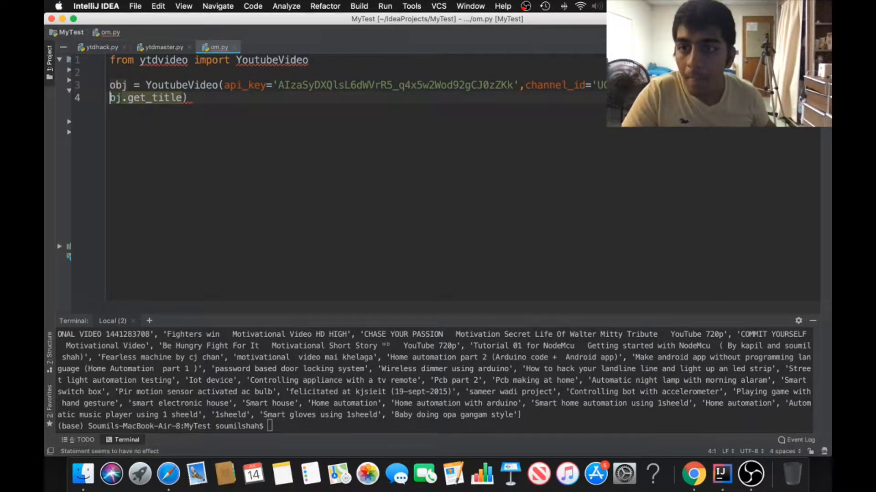
text(for x in)
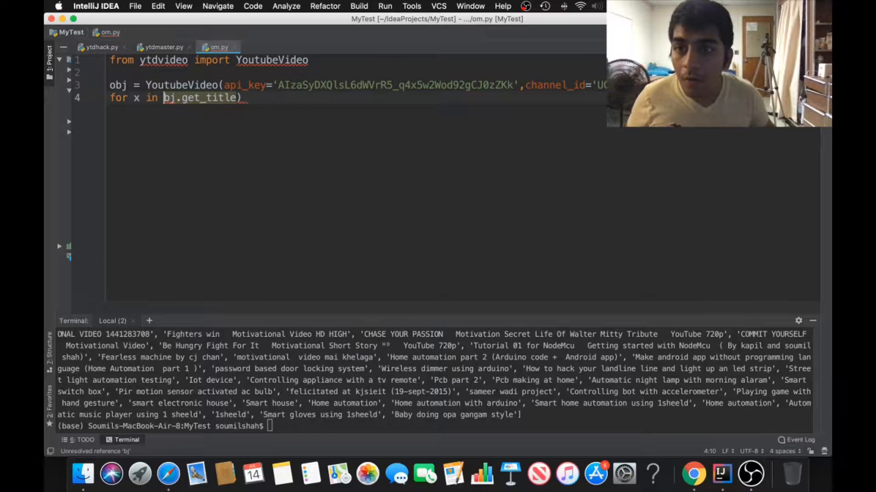
text(b)
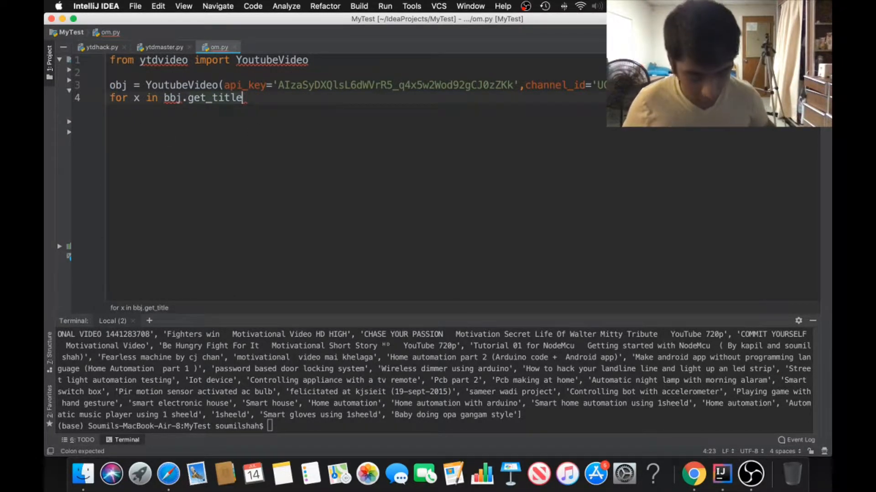
text(:)
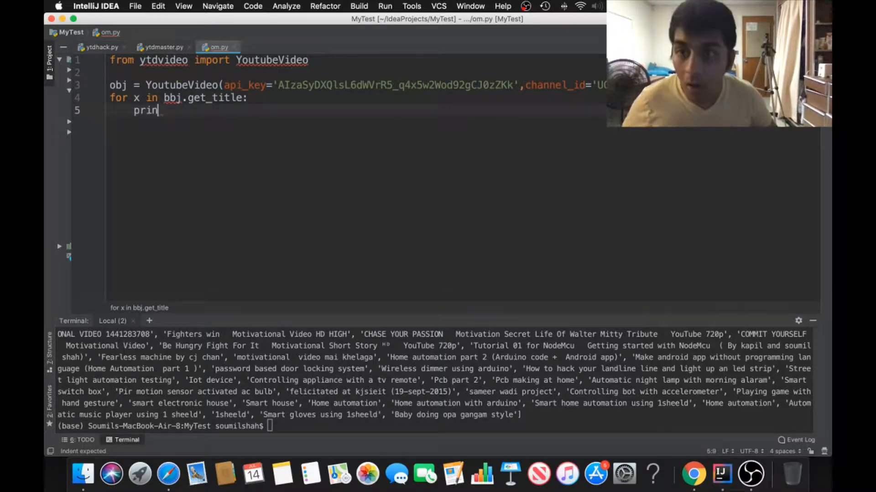
text(t(x))
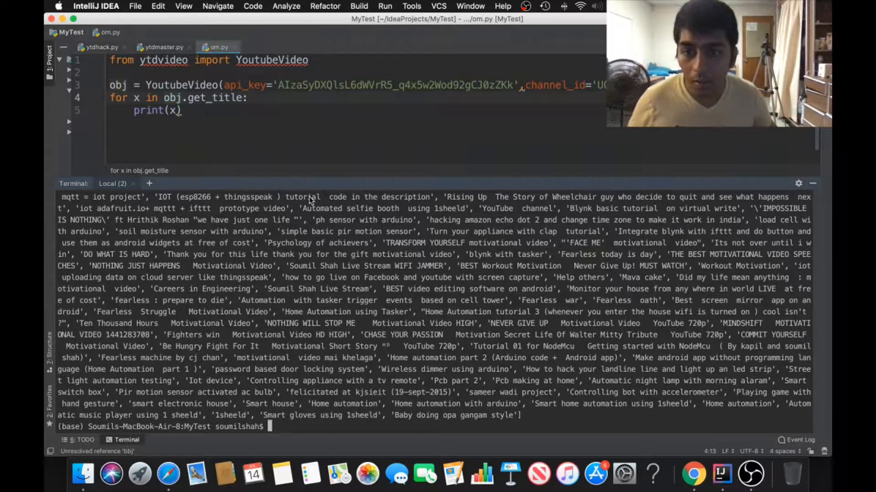
text(clear)
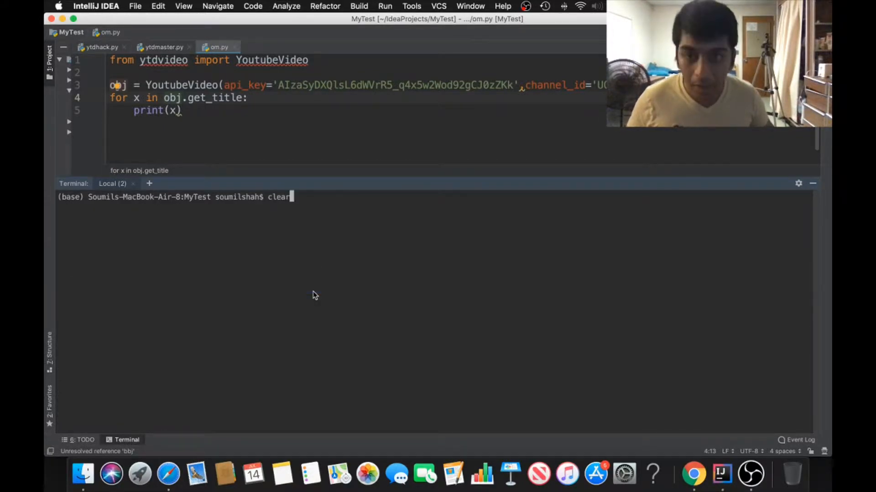
Rerun python3 om.py to print each title per line, then change get_title toward get_video_url.
text(python3 om.py)
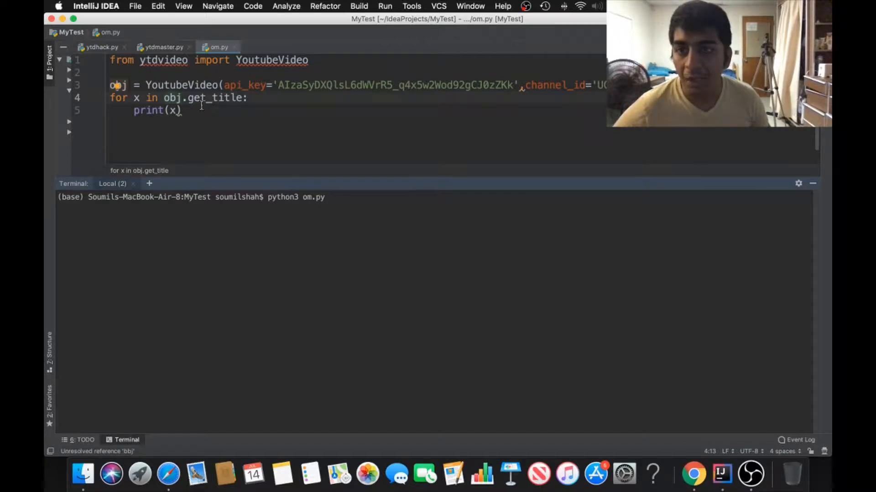
mouse_move(211, 138)
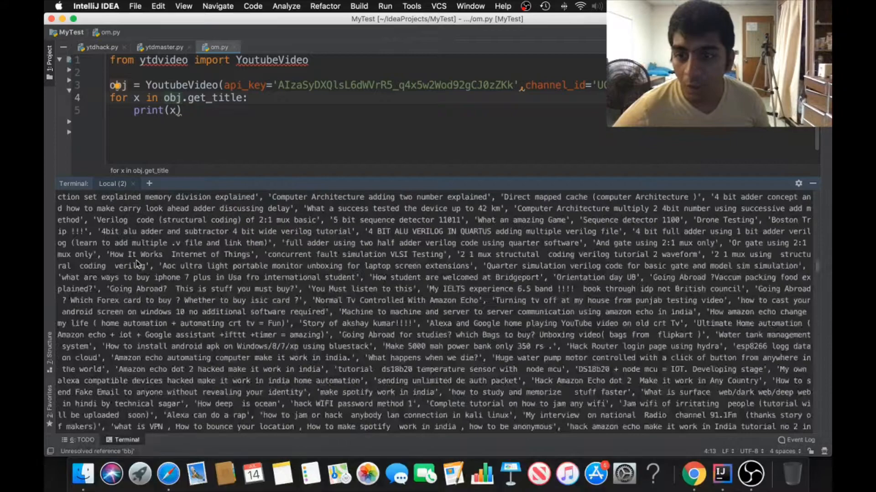
scroll(down, 3)
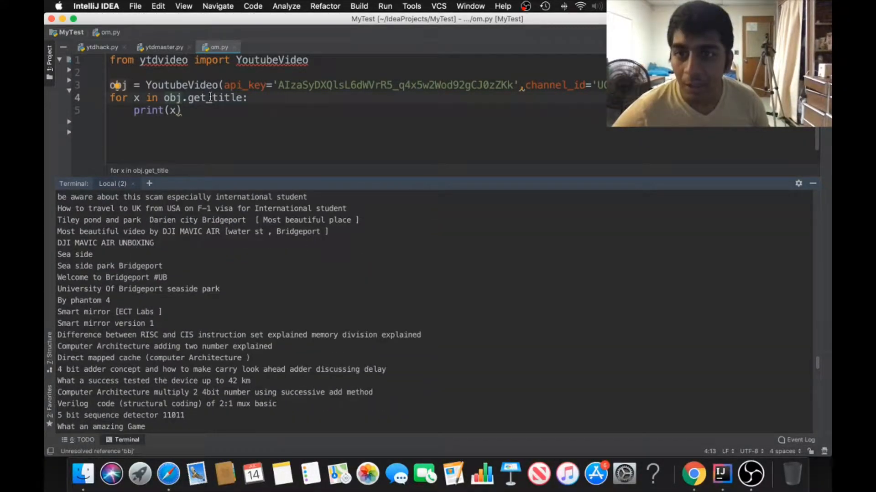
double_click(215, 98)
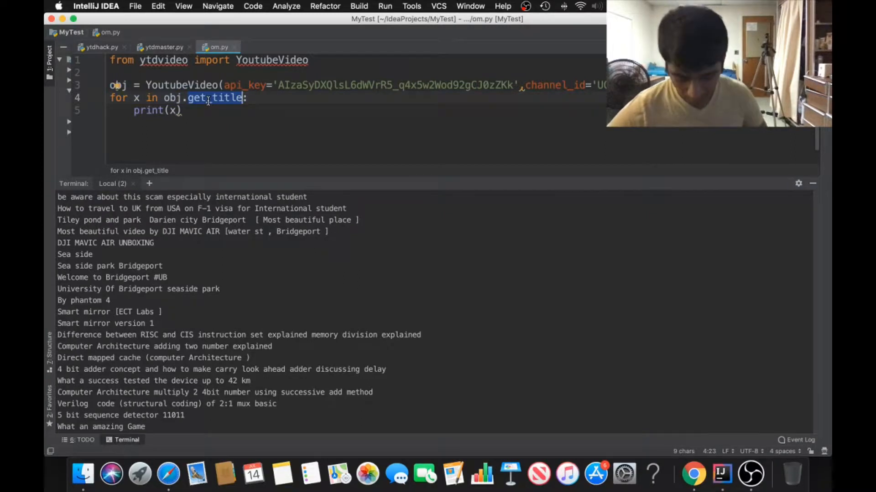
key(backspace)
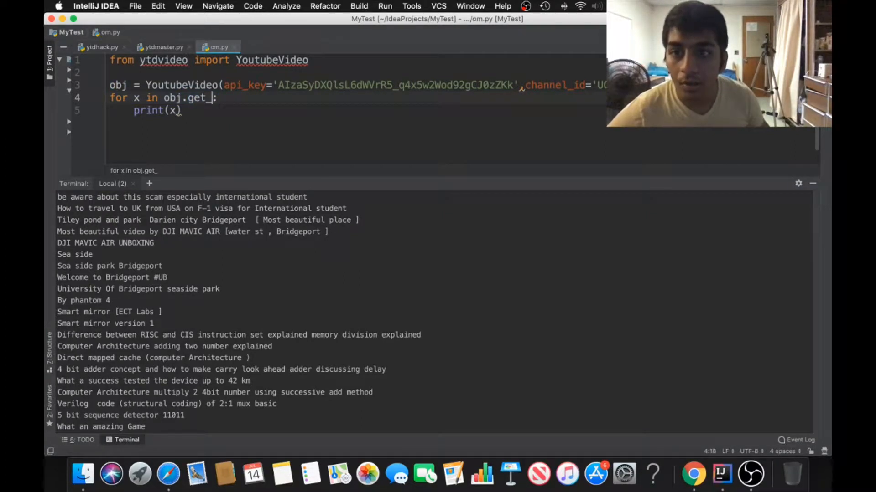
text(url)
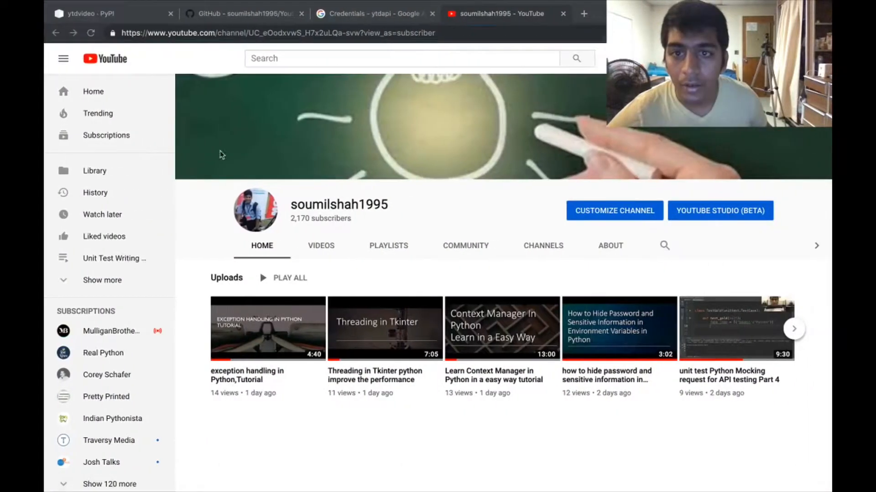
Scroll the GitHub README to the 'Iterate over the Title' and 'Get all Link Return List' sections.
click(244, 13)
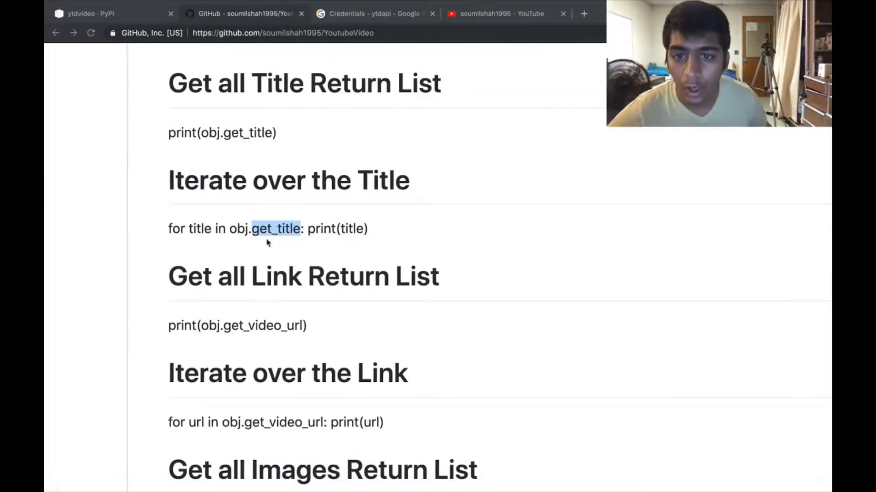
scroll(down, 3)
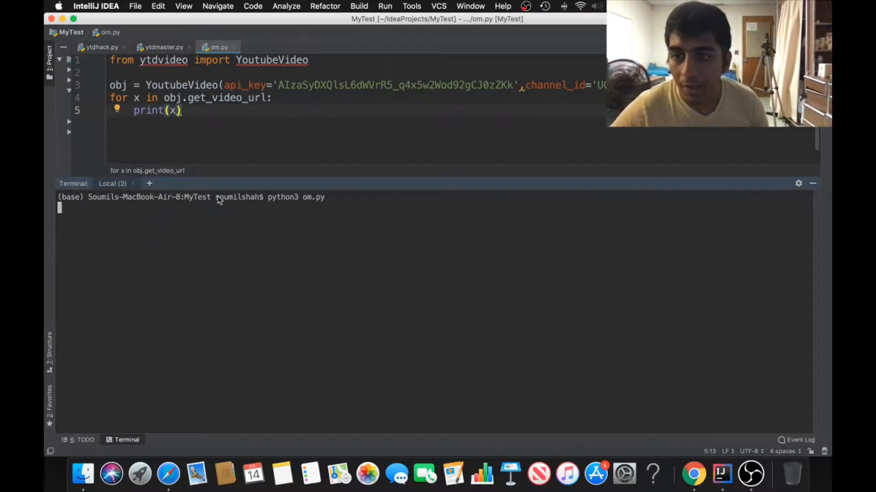
mouse_move(192, 249)
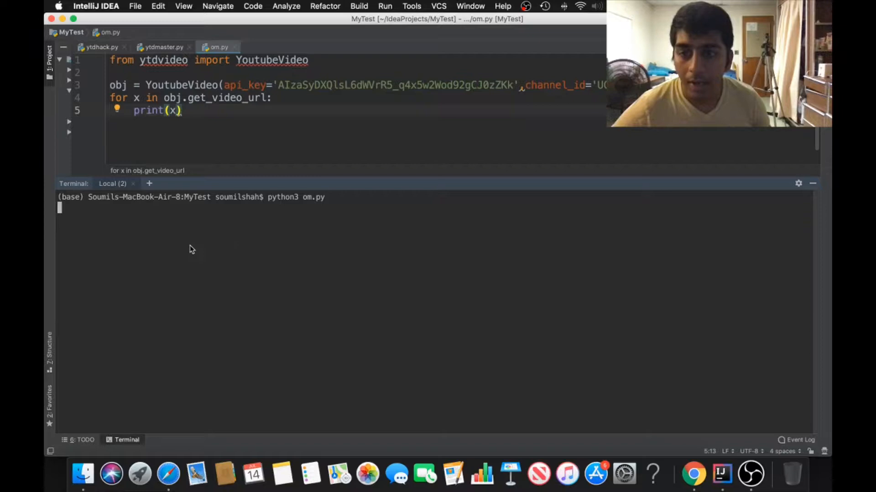
mouse_move(179, 242)
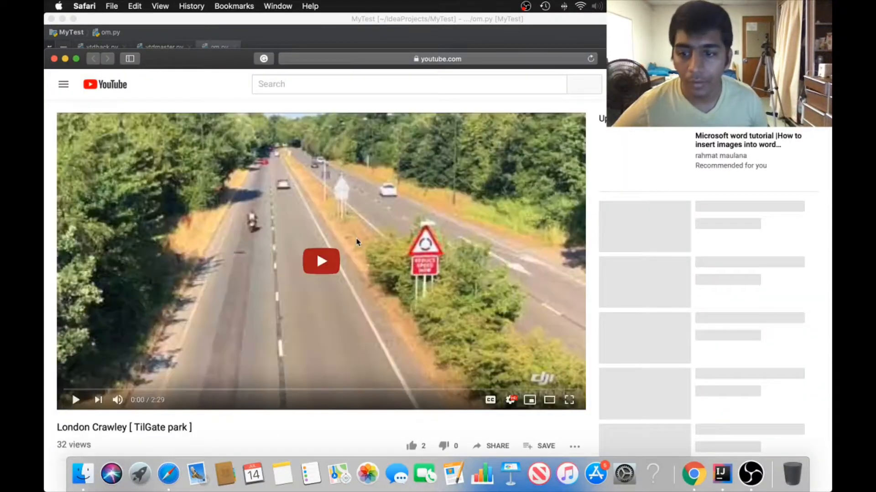
Return to om.py after checking a printed link and change the loop getter to obj.get_all.
click(321, 261)
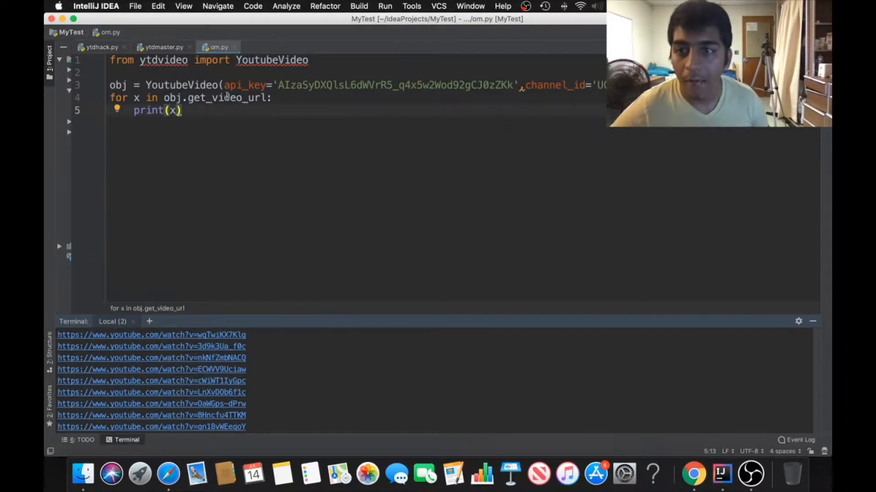
key(Backspace)
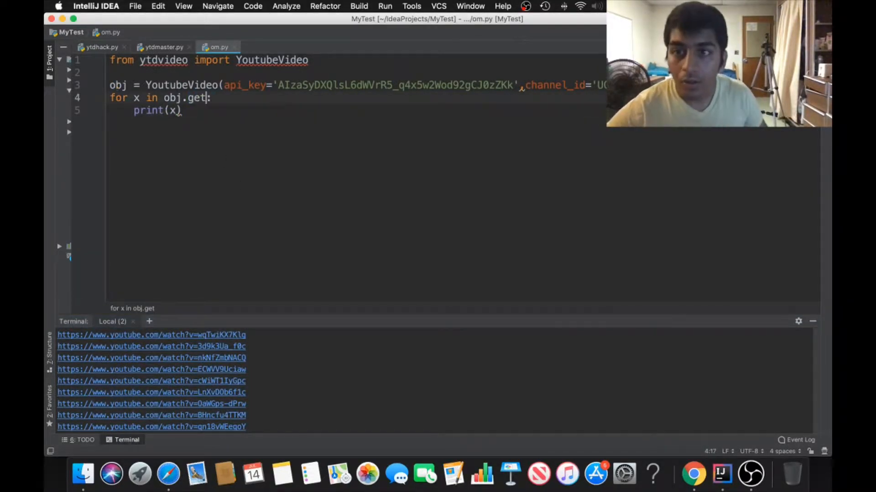
text(_all)
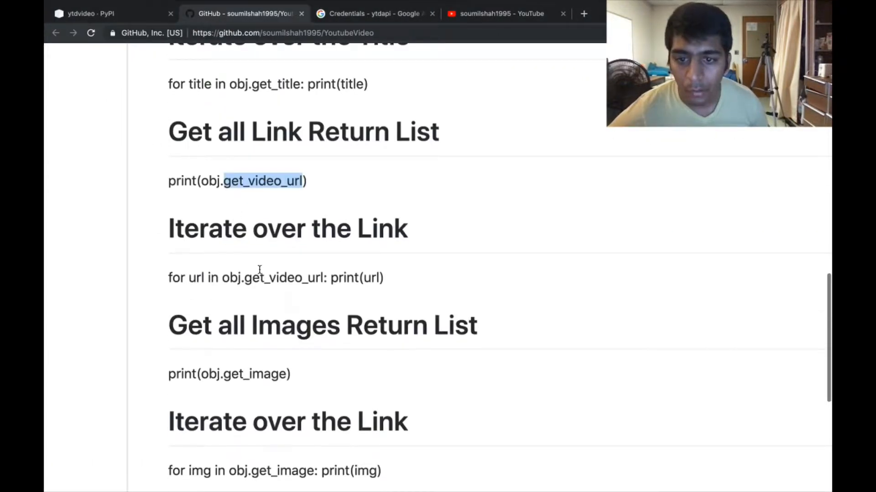
Scroll the README down to the 'Get all Data return Tuple' example.
scroll(down, 3)
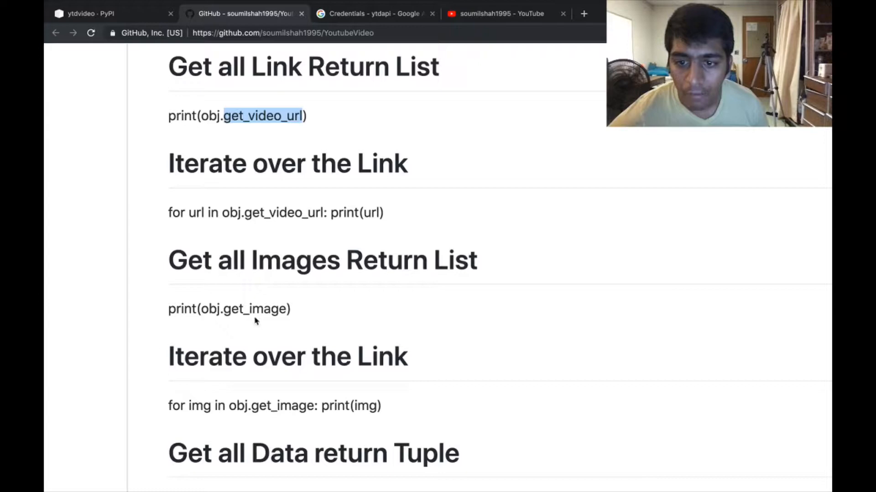
scroll(down, 3)
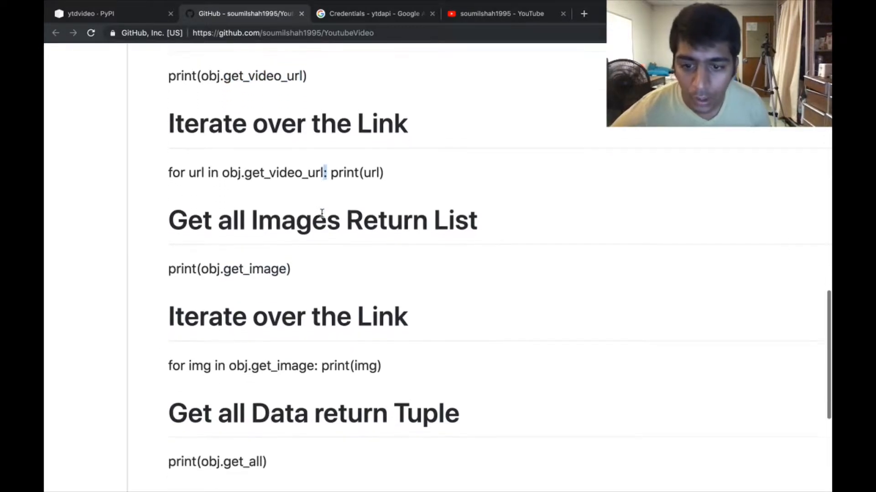
scroll(down, 3)
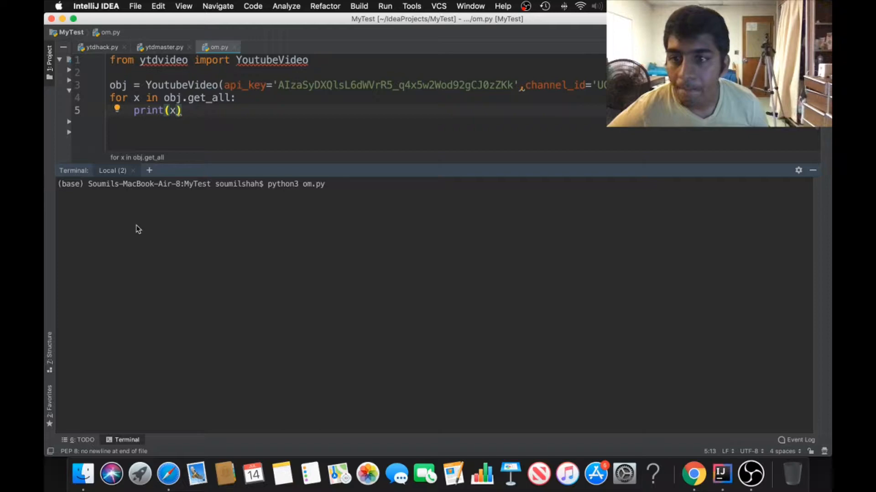
mouse_move(144, 218)
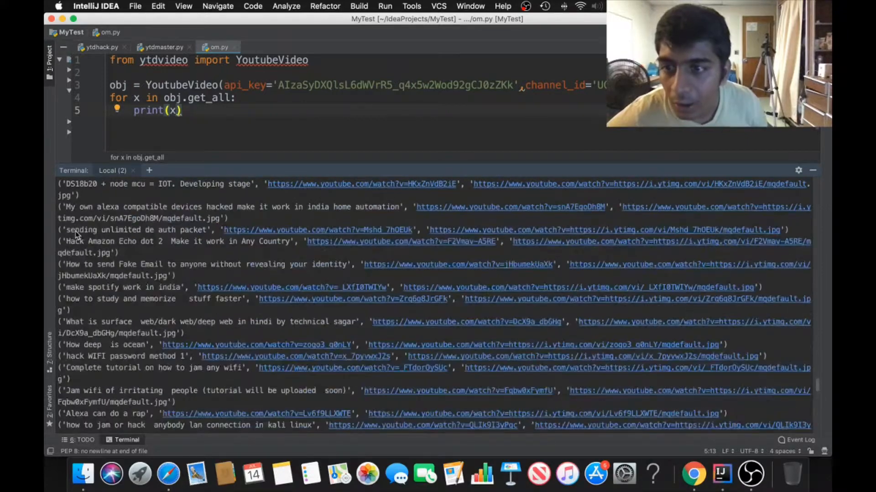
Replace the loop with an obj.s call and mark the README's save-as-Excel example.
scroll(up, 3)
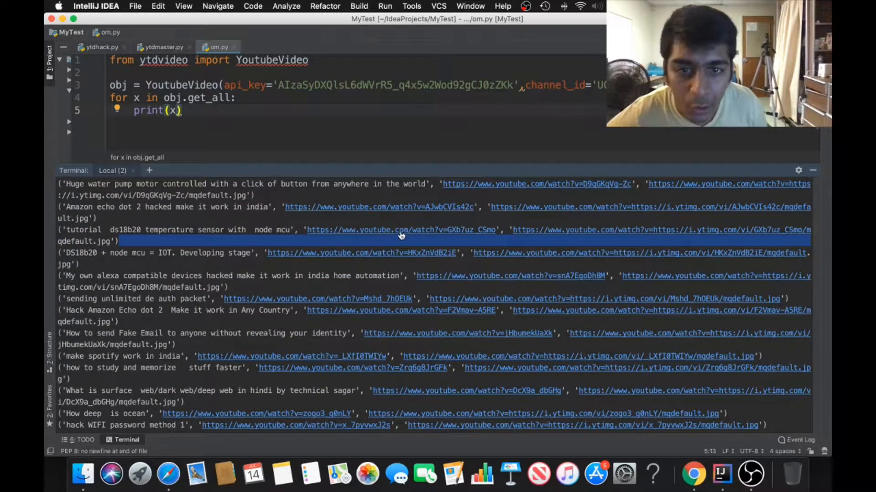
mouse_move(640, 235)
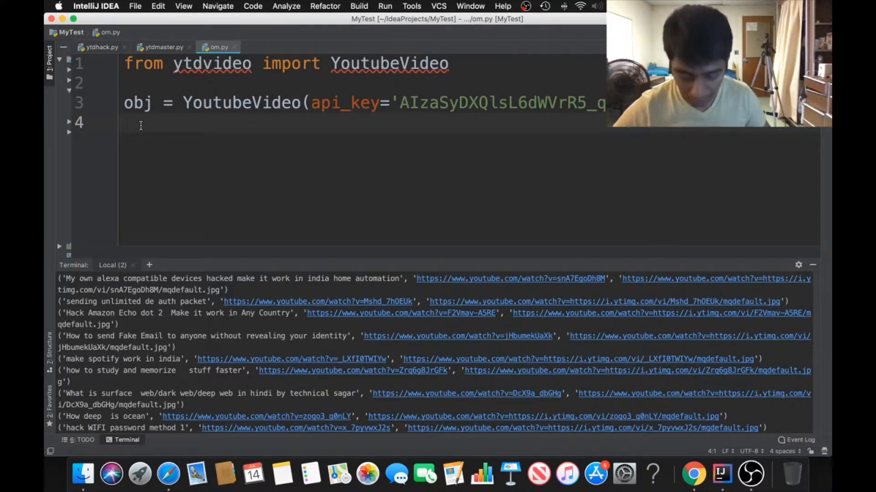
text(obj)
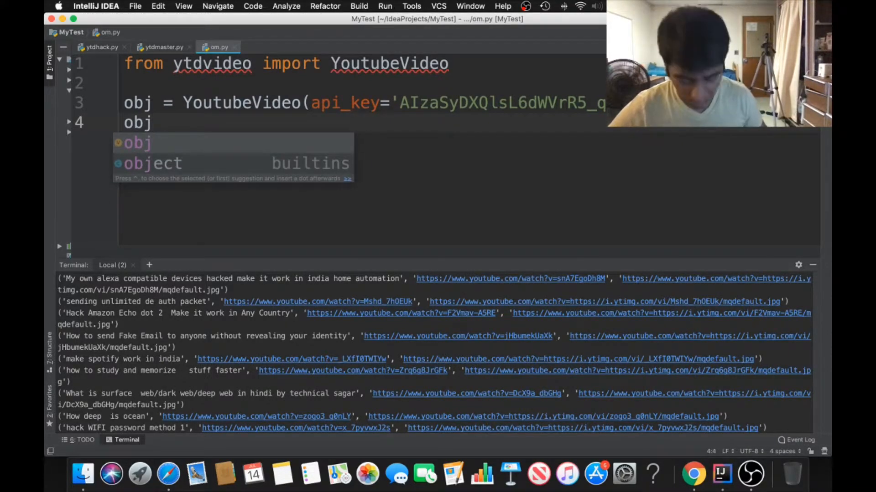
text(.s)
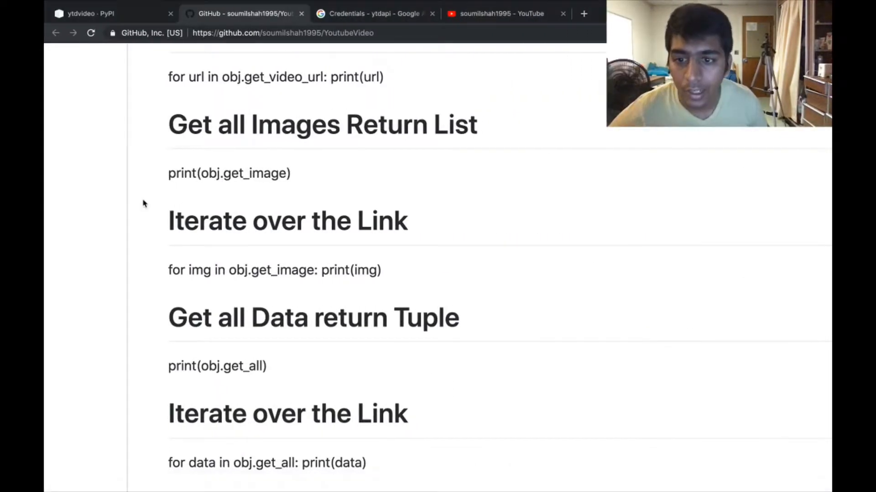
scroll(down, 3)
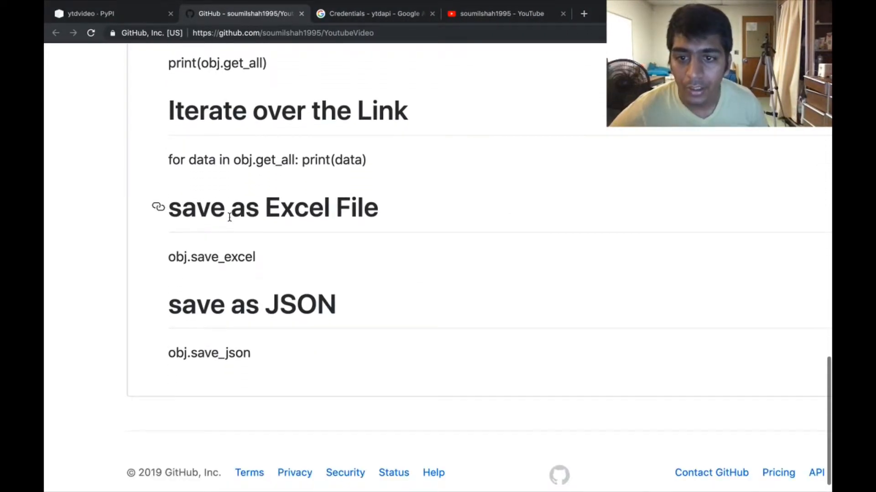
double_click(223, 257)
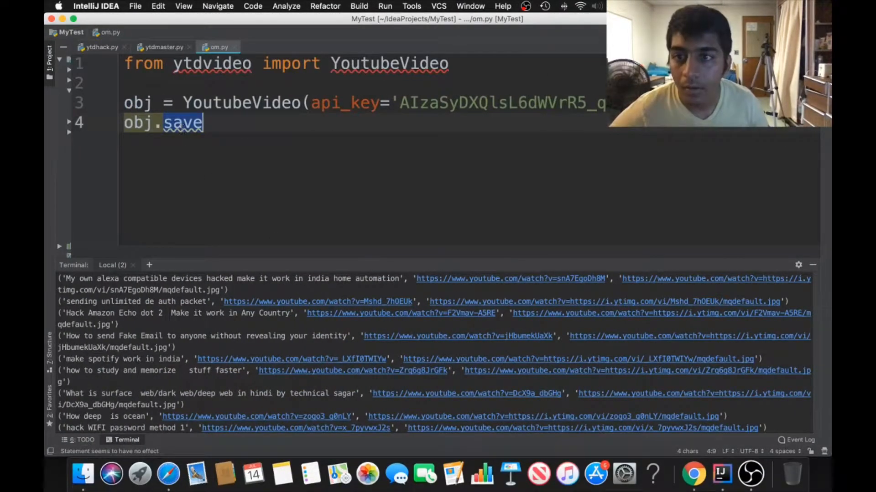
Complete line 4 as obj.save_excel and rerun python3 om.py.
text(_excel)
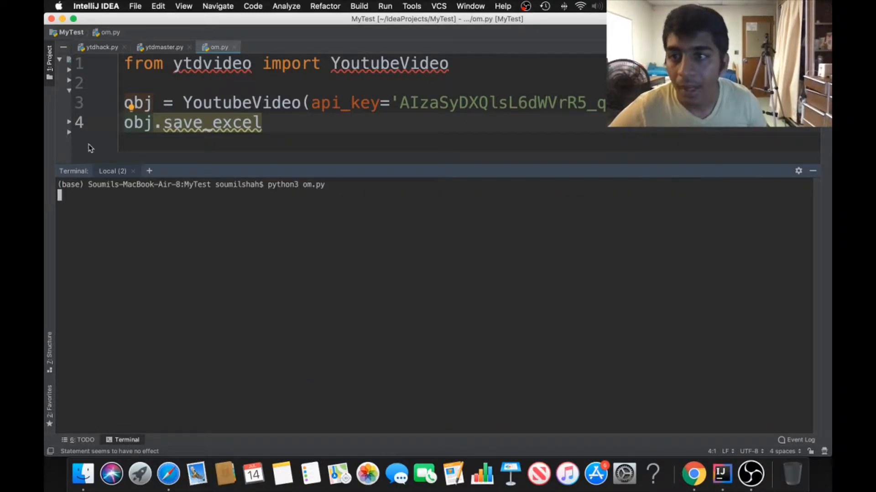
mouse_move(183, 163)
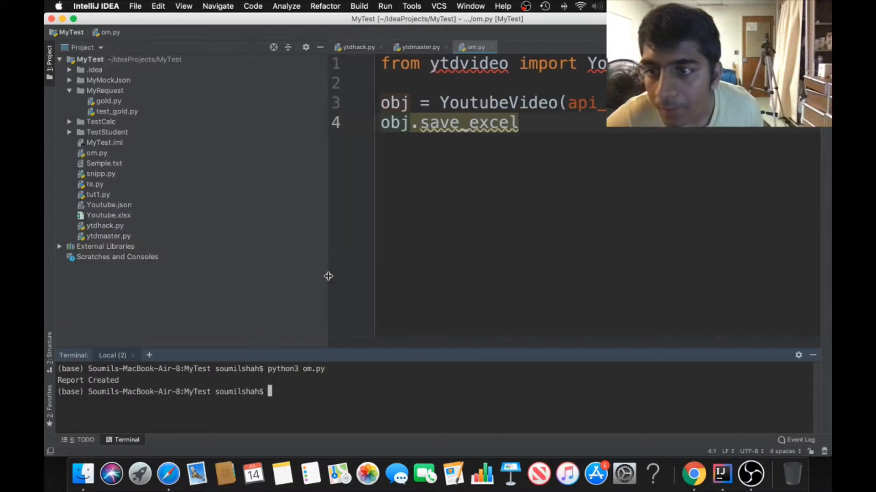
mouse_move(121, 251)
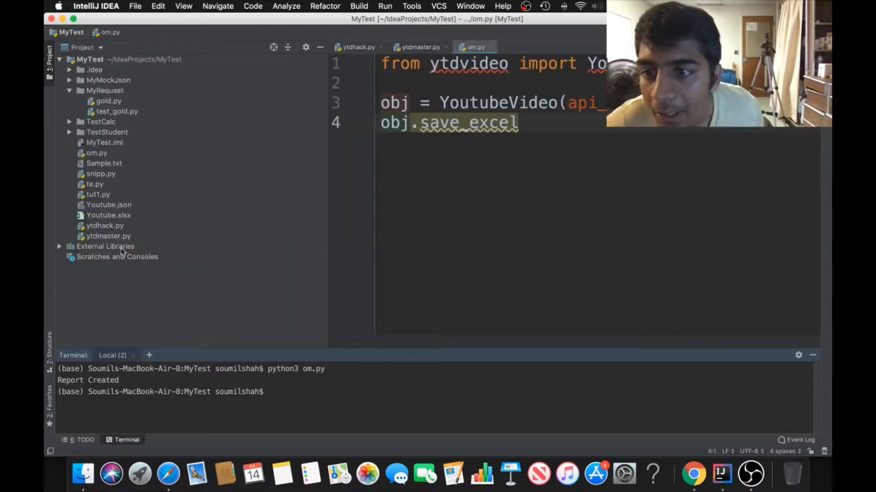
Open Youtube.xlsx from the Project panel in Excel, dismissing the keychain prompt.
click(109, 215)
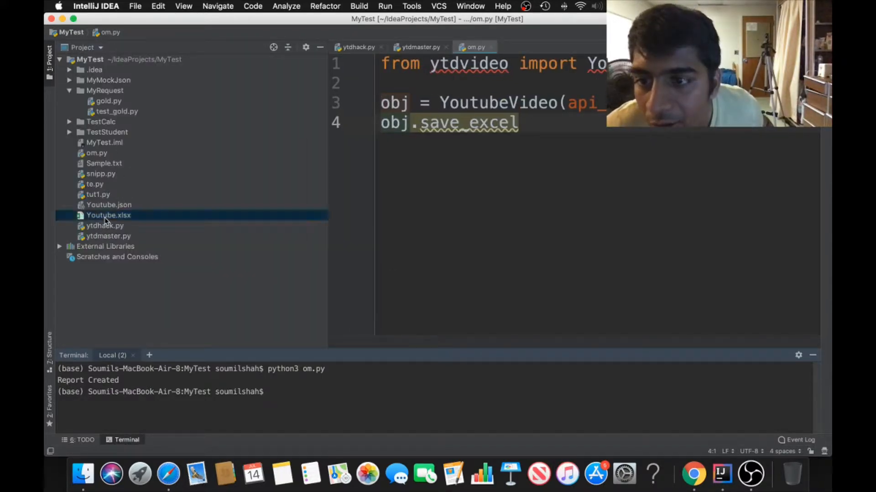
click(109, 215)
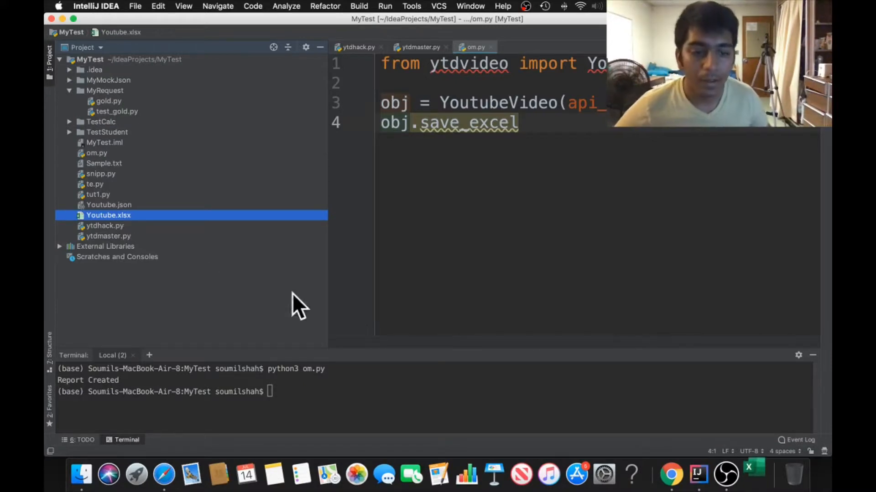
mouse_move(329, 276)
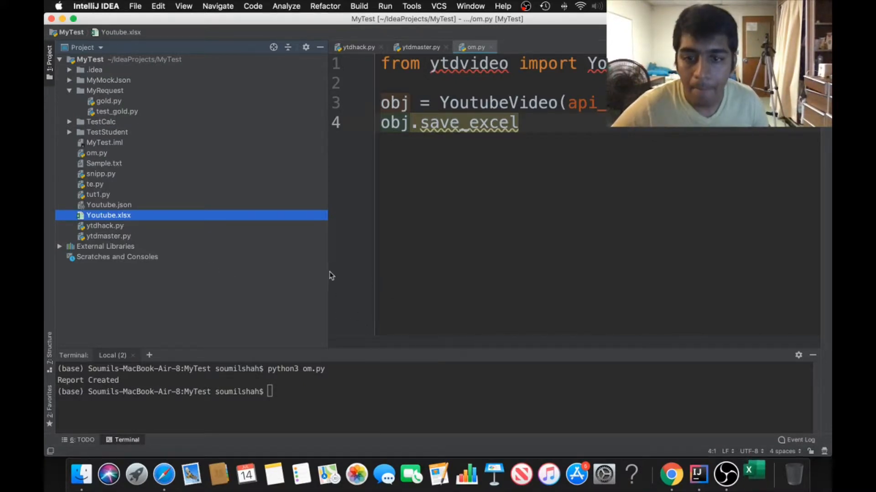
click(754, 475)
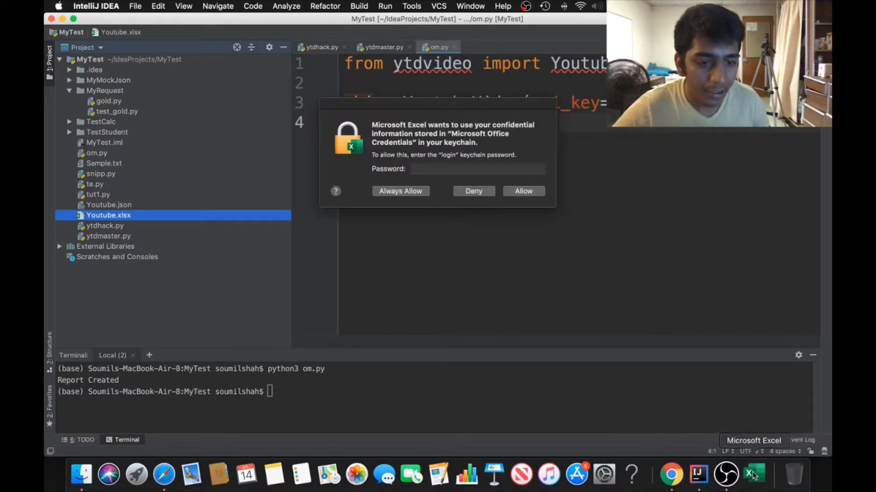
click(473, 190)
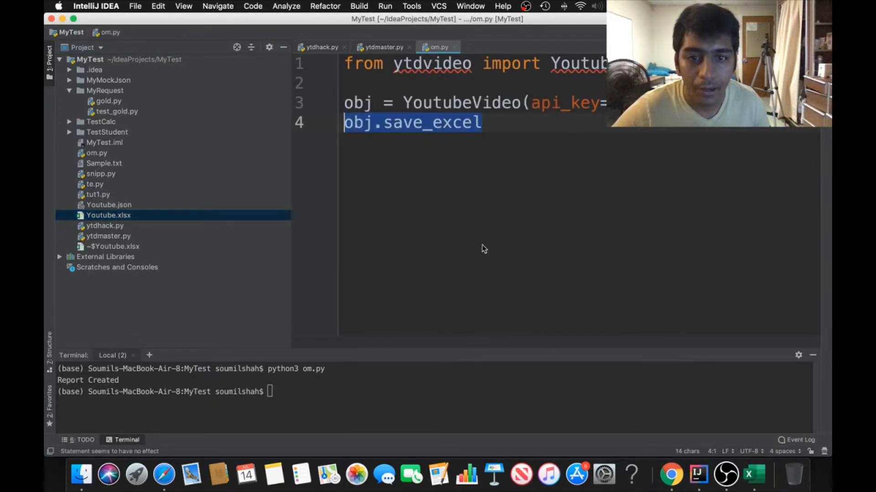
mouse_move(752, 477)
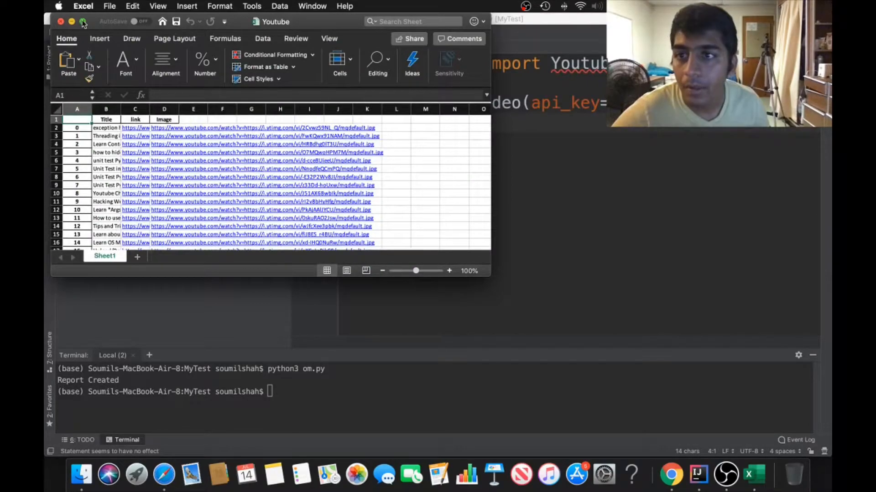
Maximize Excel, scroll through the title, link and image rows, then close without saving.
click(82, 21)
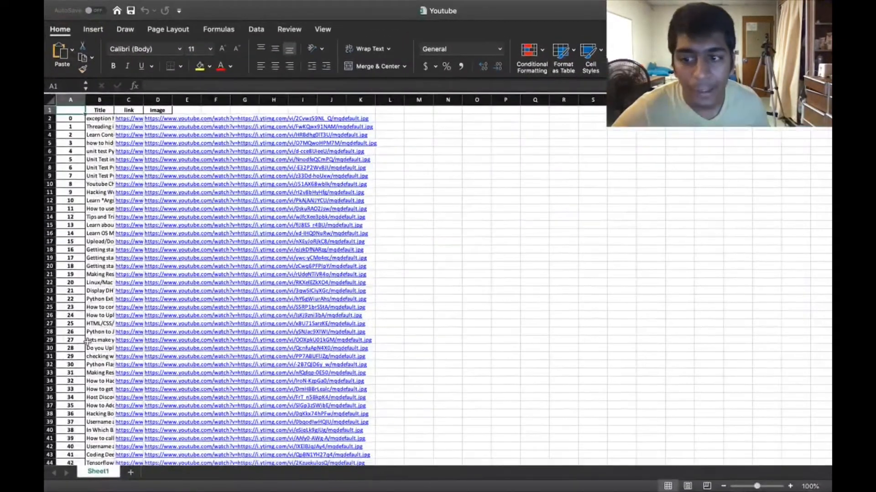
scroll(down, 3)
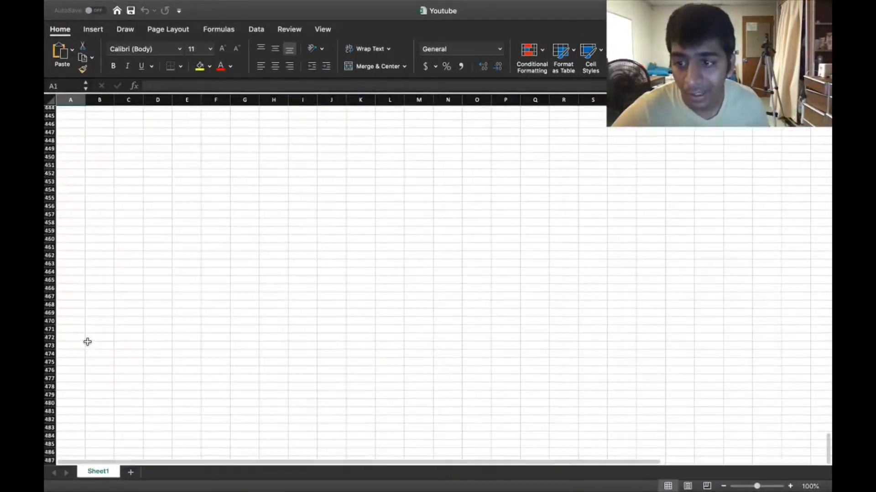
scroll(down, 3)
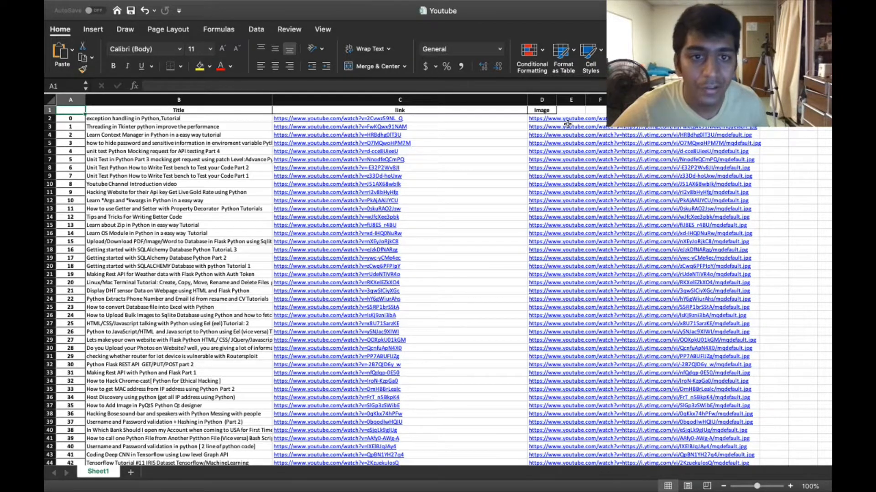
scroll(down, 3)
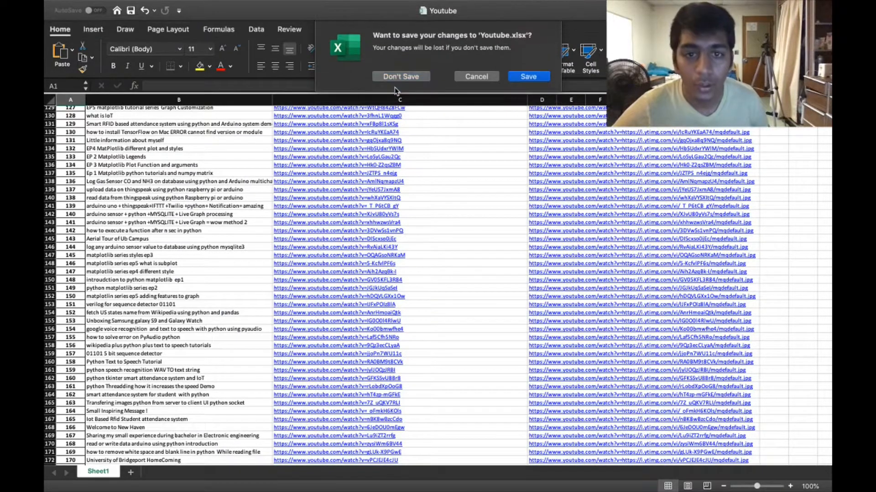
click(401, 77)
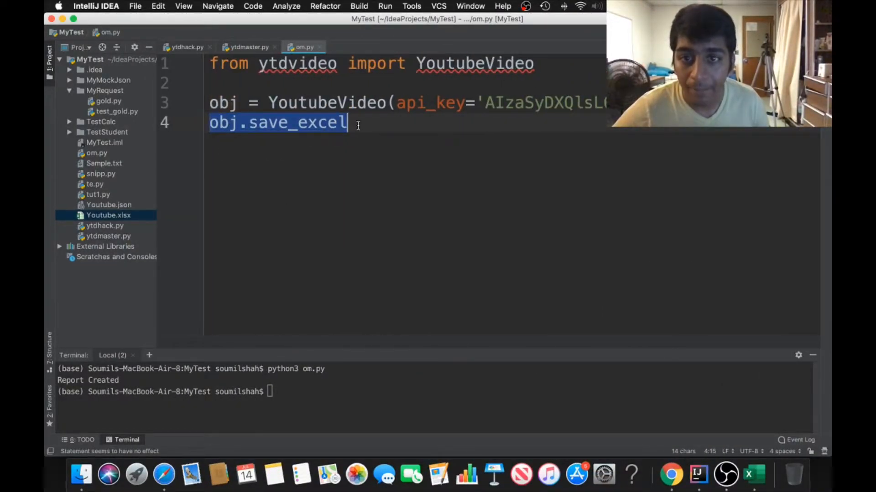
Change the call to obj.save_json and rerun python3 om.py to print Report Created.
key(backspace)
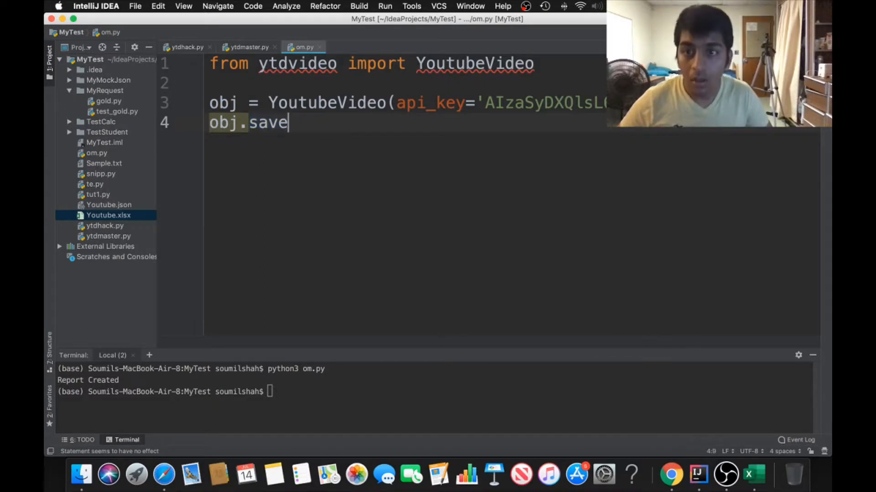
text(_jso)
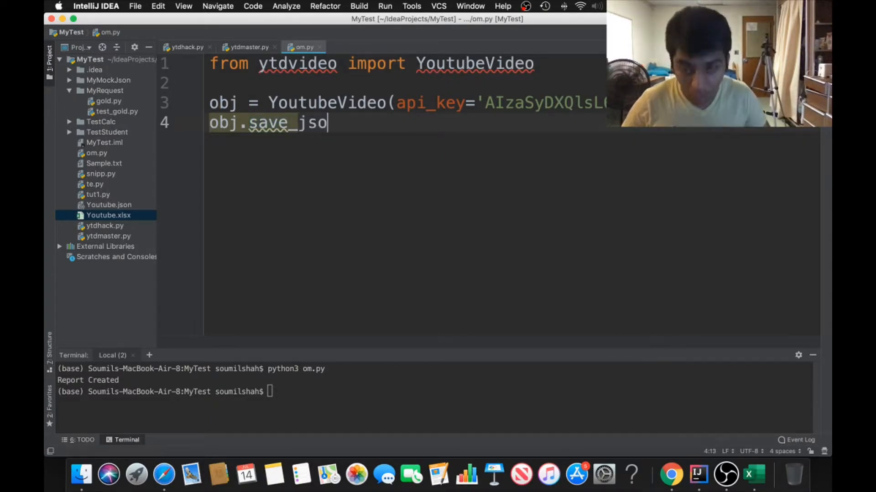
text(n)
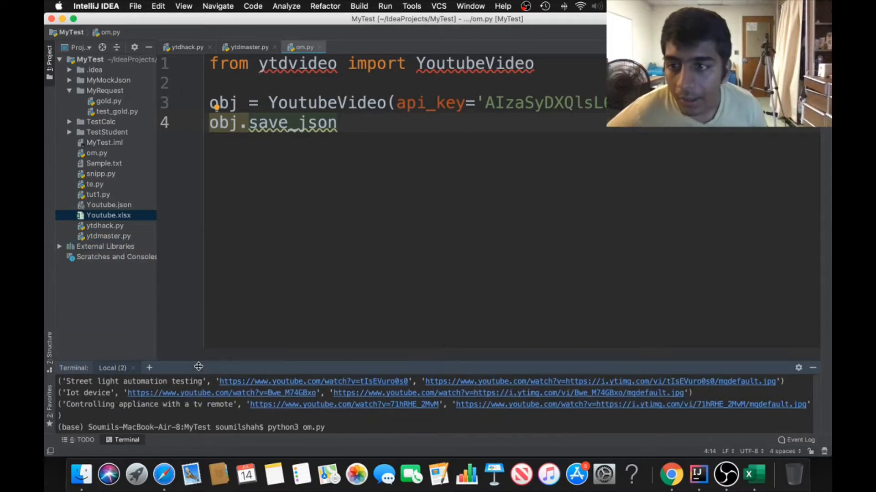
key(Return)
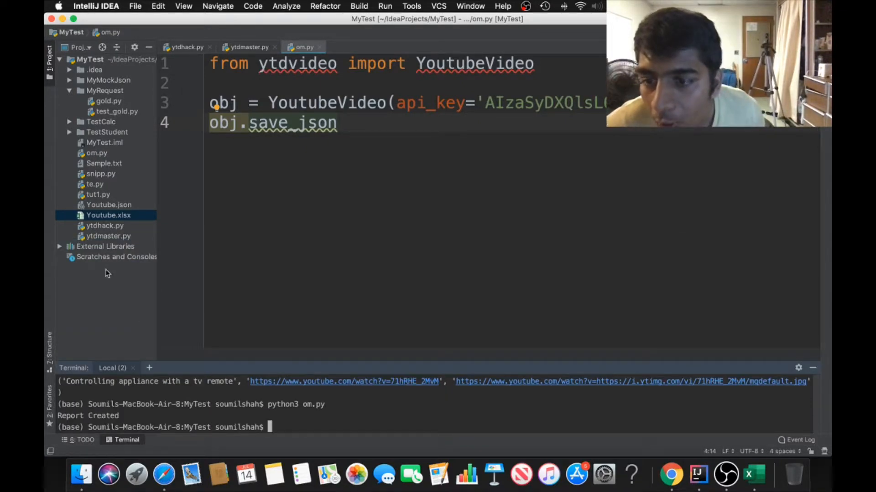
mouse_move(129, 250)
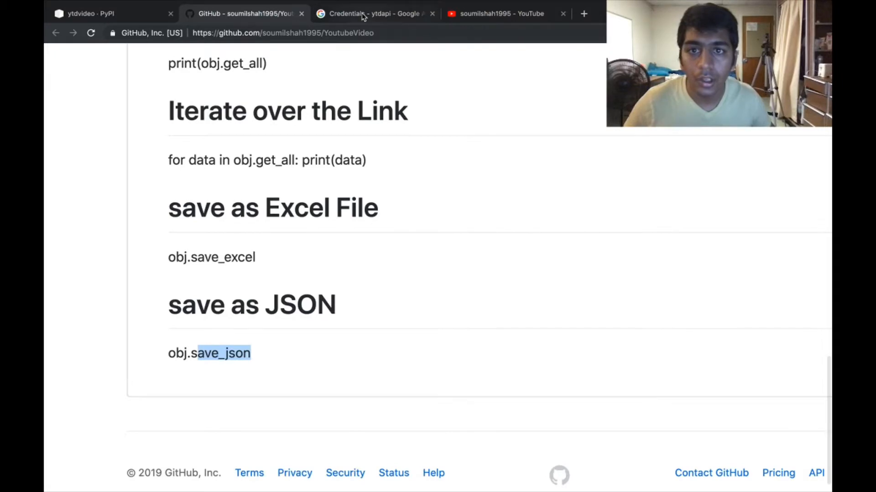
Open google.com in a new Chrome tab and start a search.
click(371, 14)
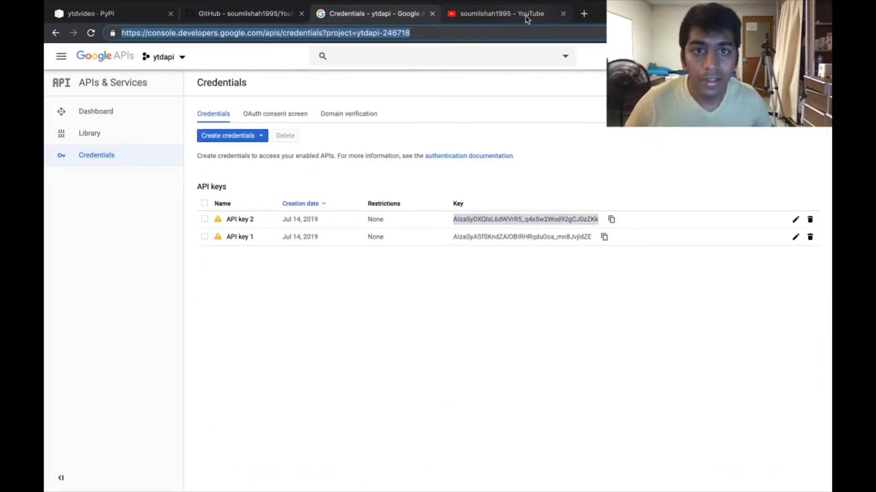
click(583, 13)
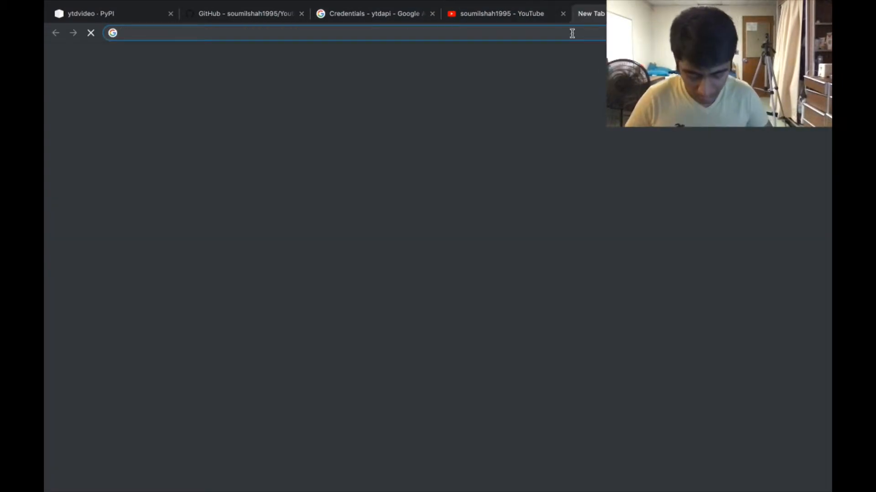
text(google.com)
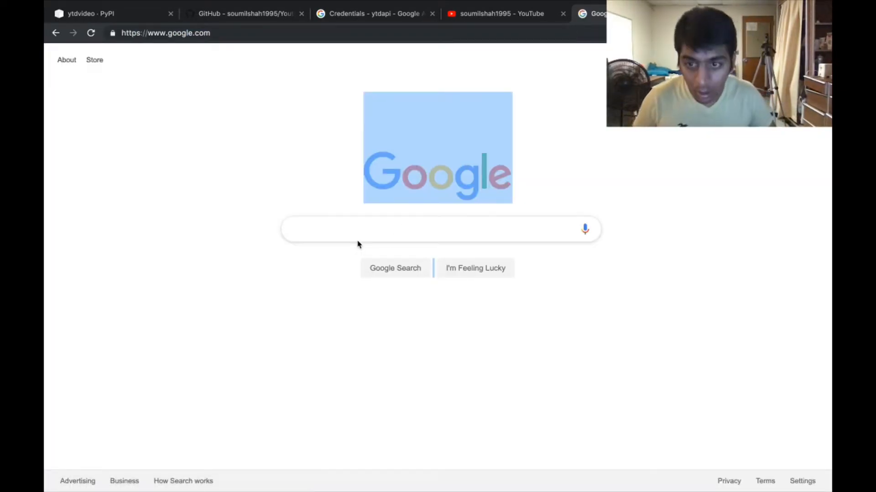
click(439, 229)
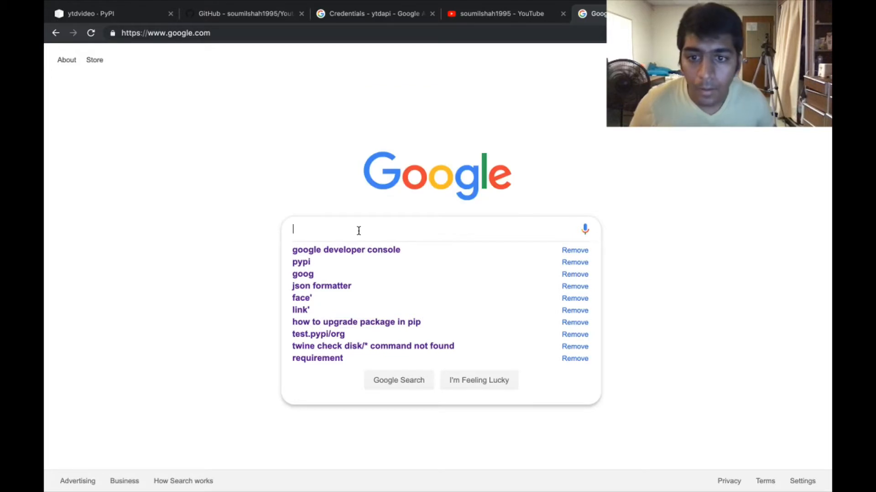
Search for json formatter and open the JSON Formatter & Validator result.
text(vfsvf)
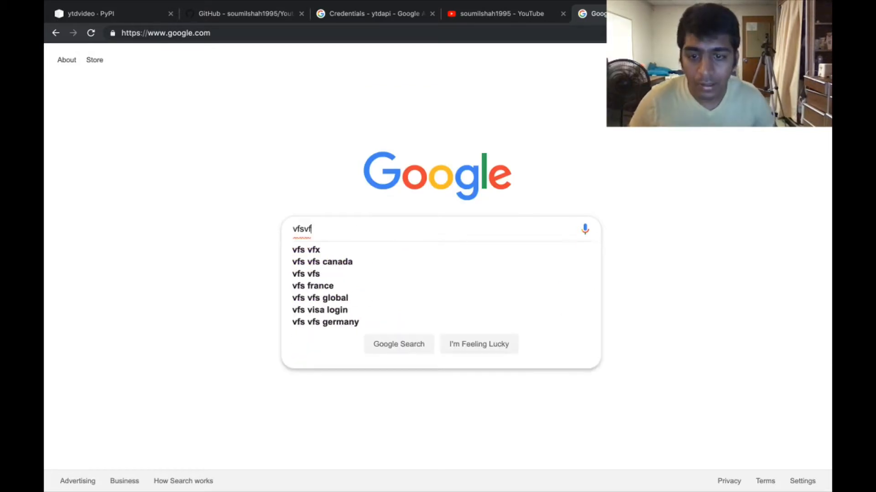
text(json formatte)
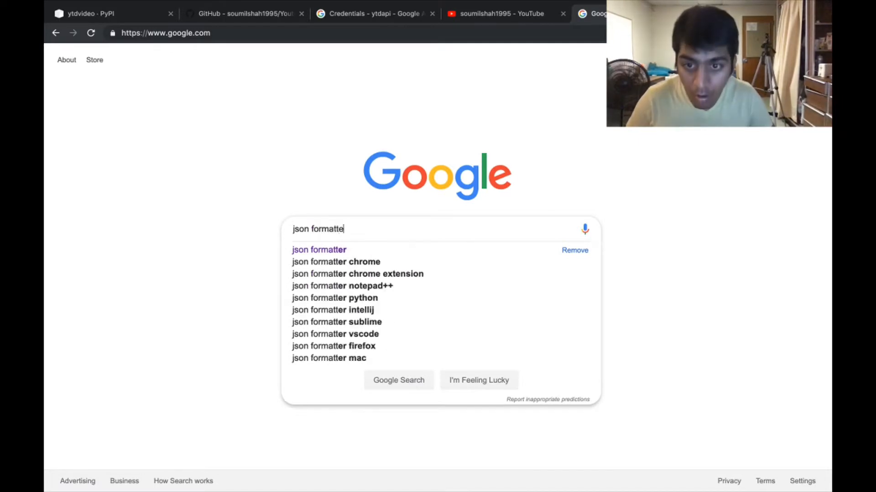
key(Return)
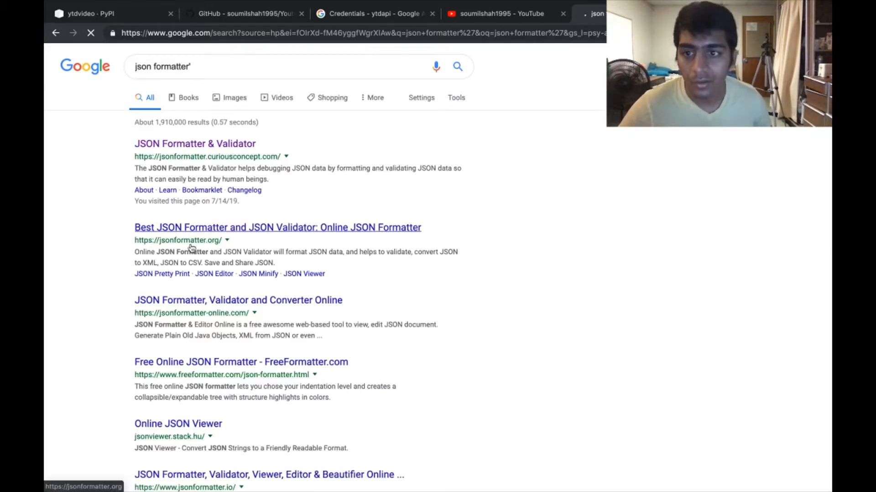
click(195, 143)
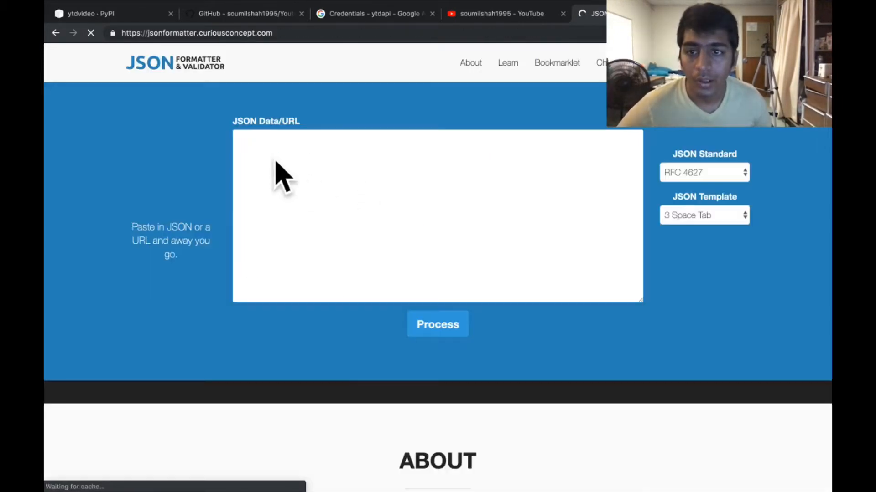
Paste Youtube.json into the data box and process it to validate.
click(348, 193)
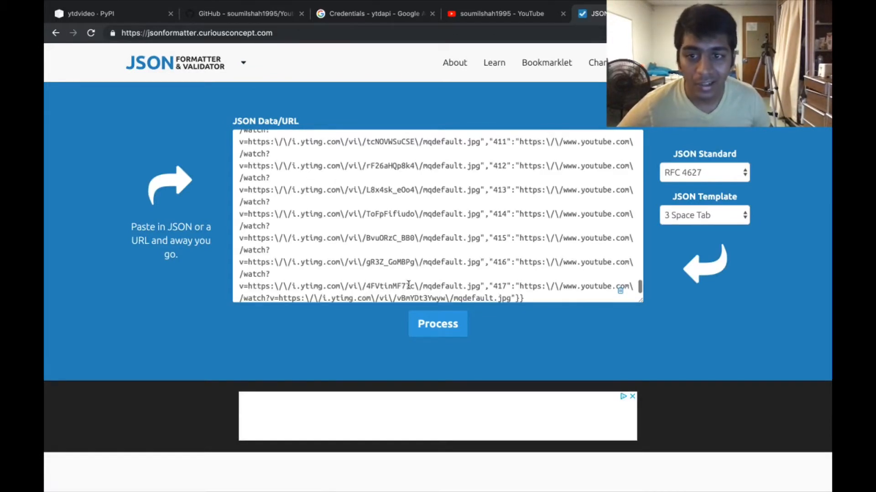
click(437, 324)
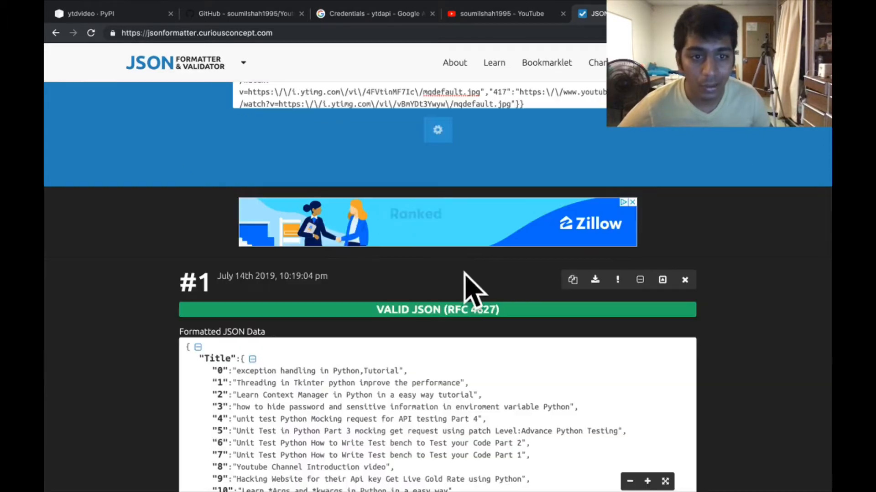
scroll(up, 3)
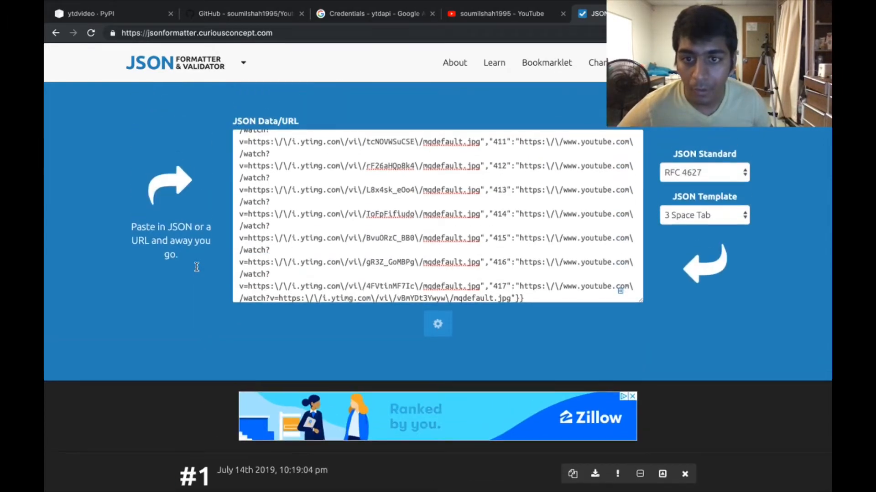
click(437, 324)
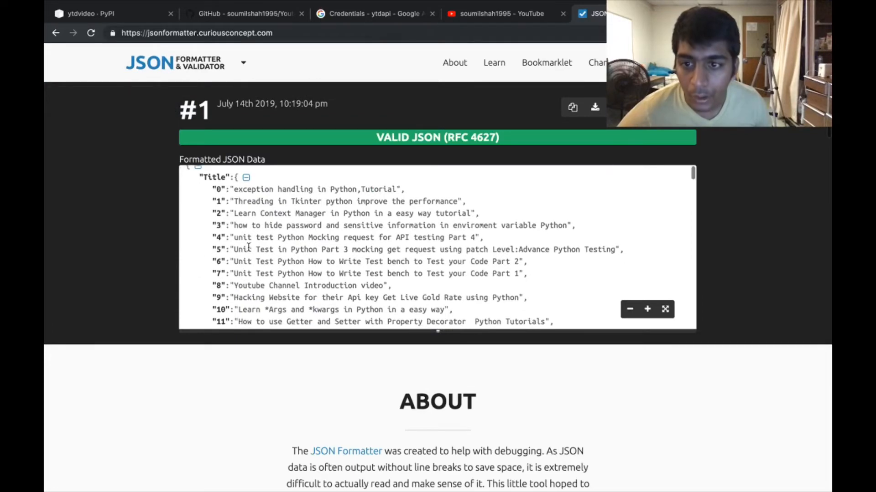
Scroll through the formatted video titles and links, then return to IntelliJ IDEA.
scroll(down, 3)
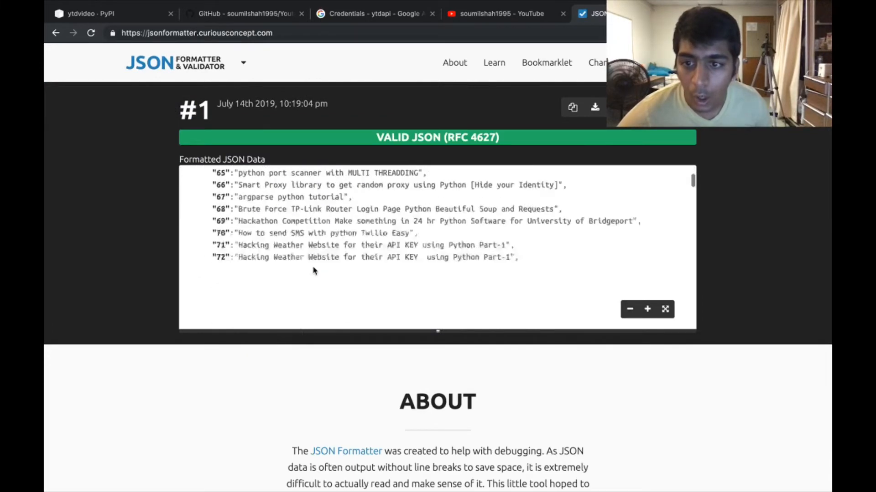
scroll(down, 3)
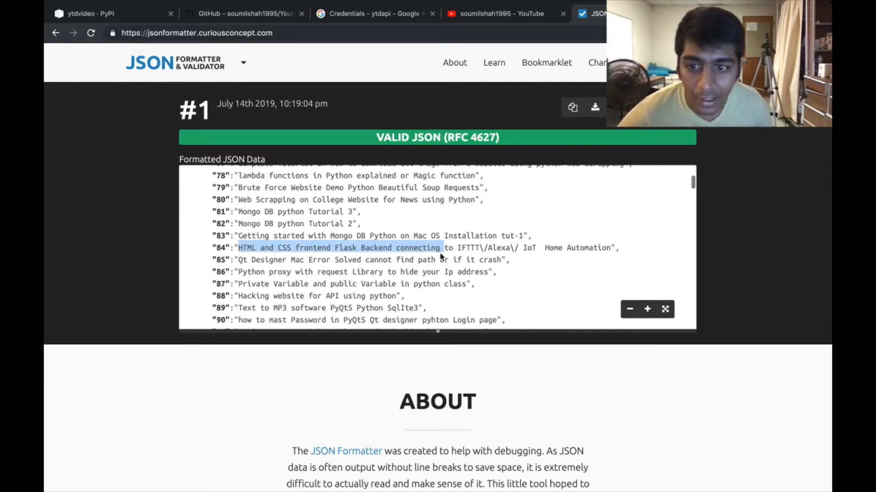
scroll(down, 3)
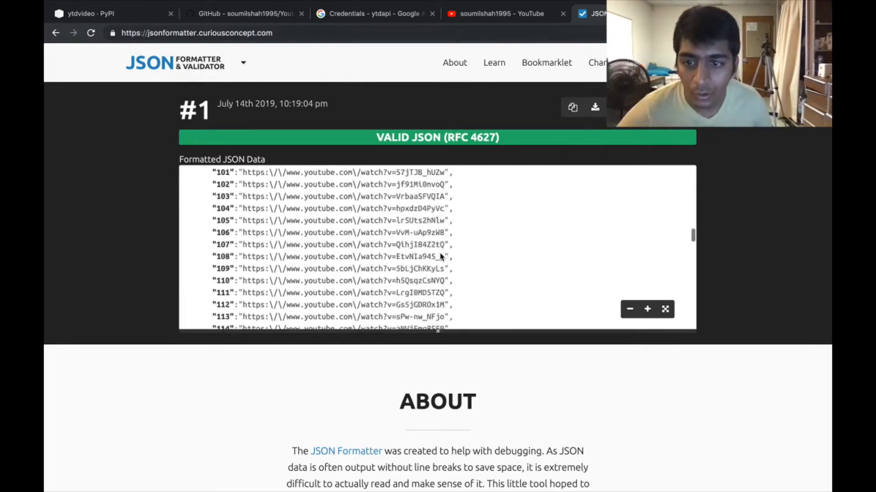
scroll(down, 3)
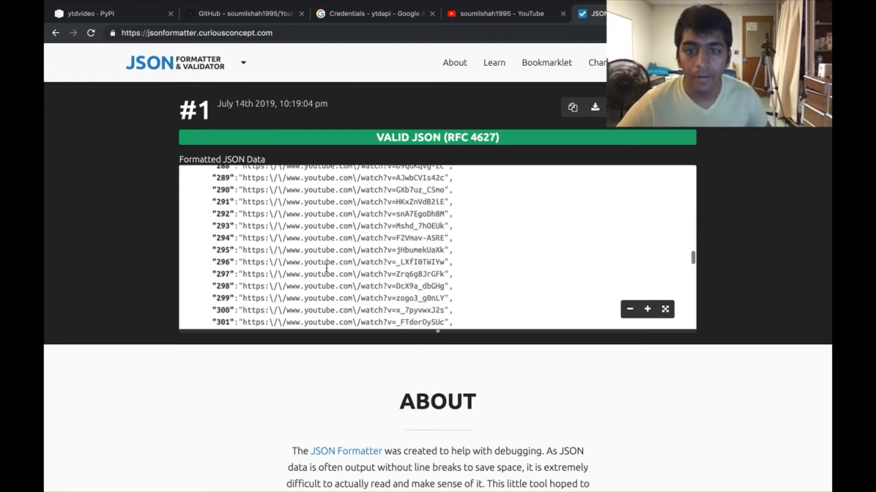
scroll(down, 3)
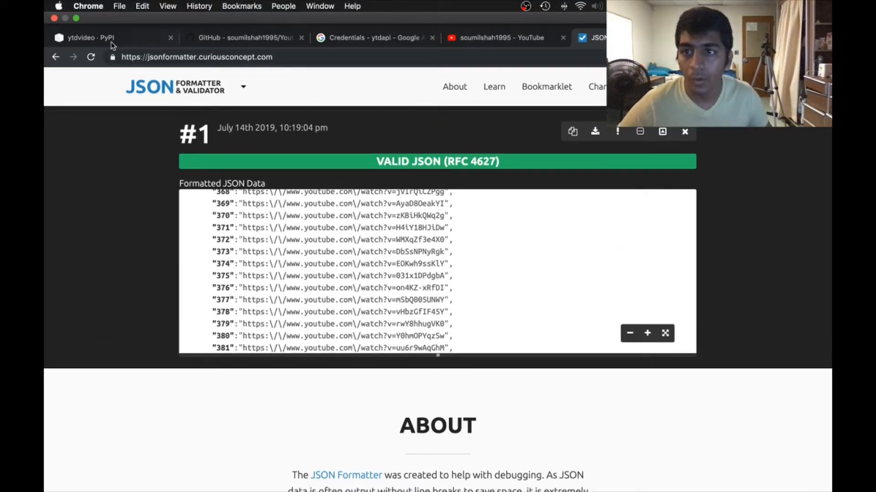
click(698, 476)
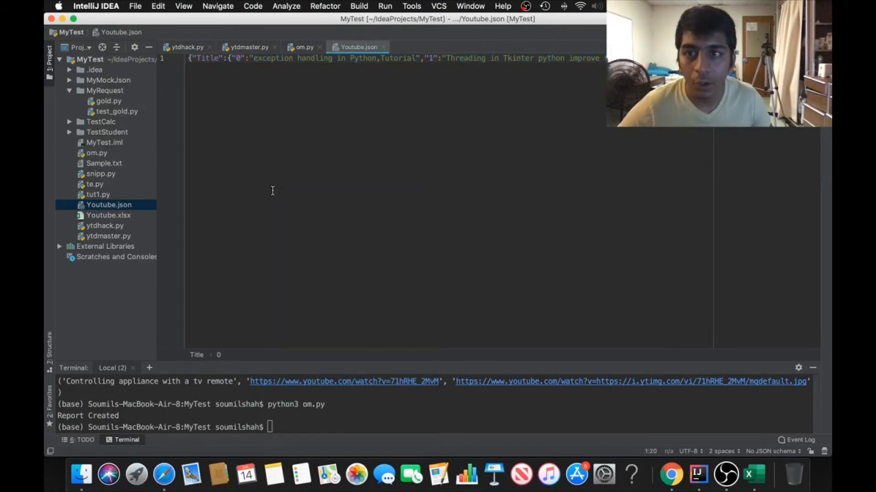
Switch to the ytdhack.py editor tab to view the playlist-fetching script.
click(186, 47)
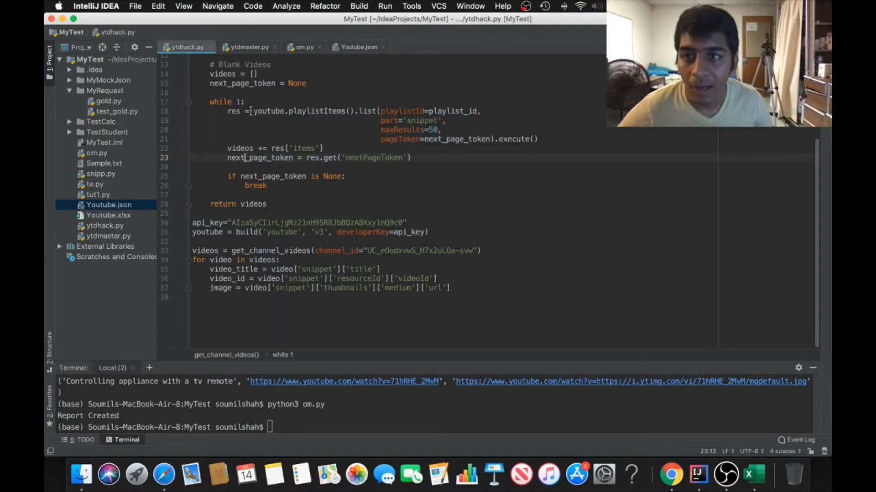
click(304, 46)
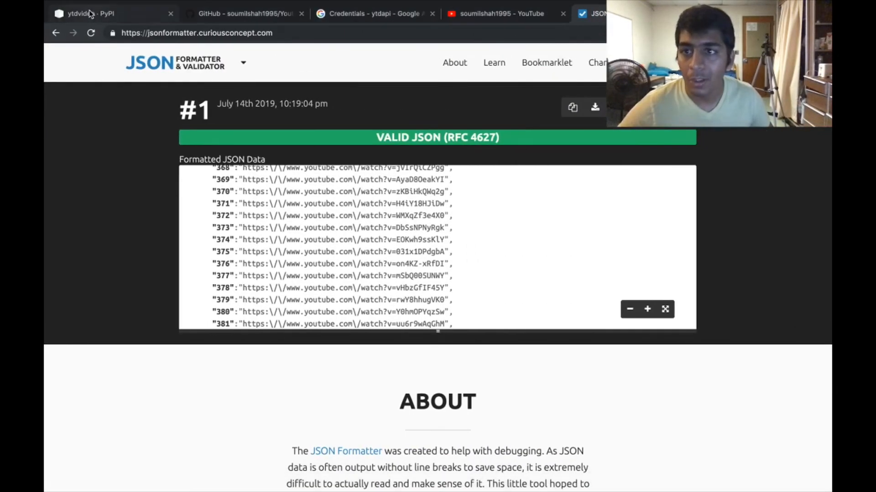
Switch to the ytdvideo · PyPI tab and scroll to its usage examples.
click(87, 14)
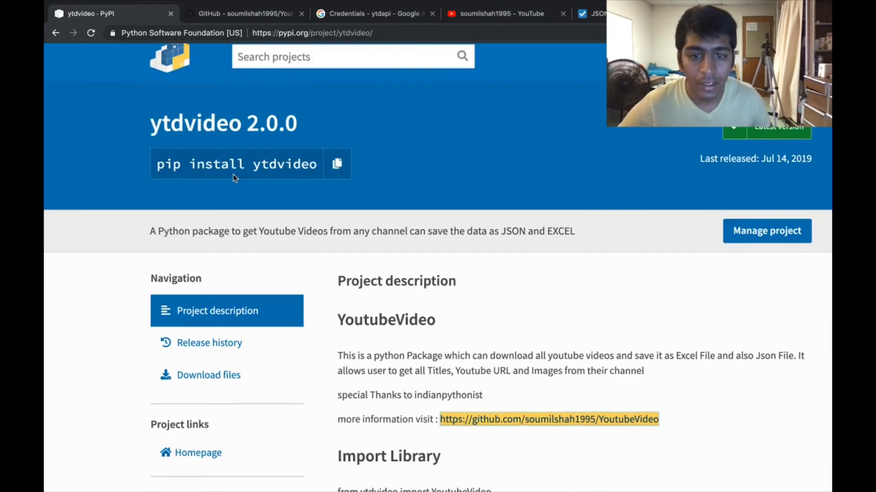
scroll(down, 3)
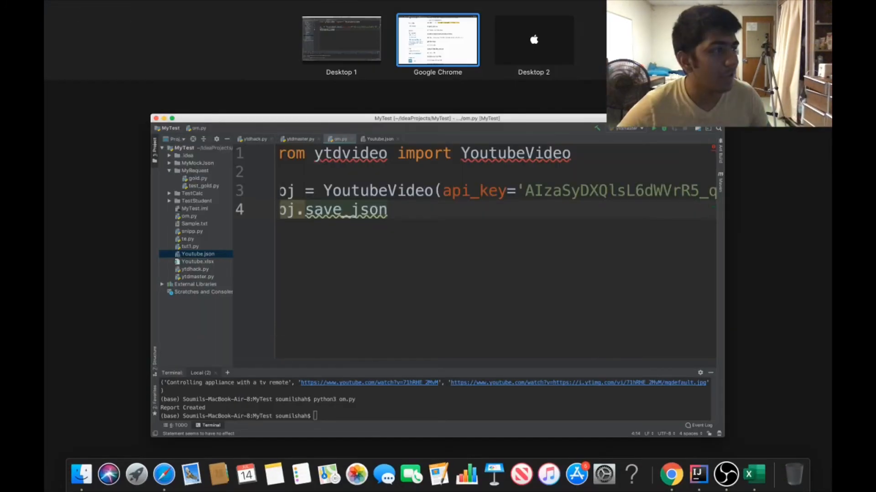
click(437, 39)
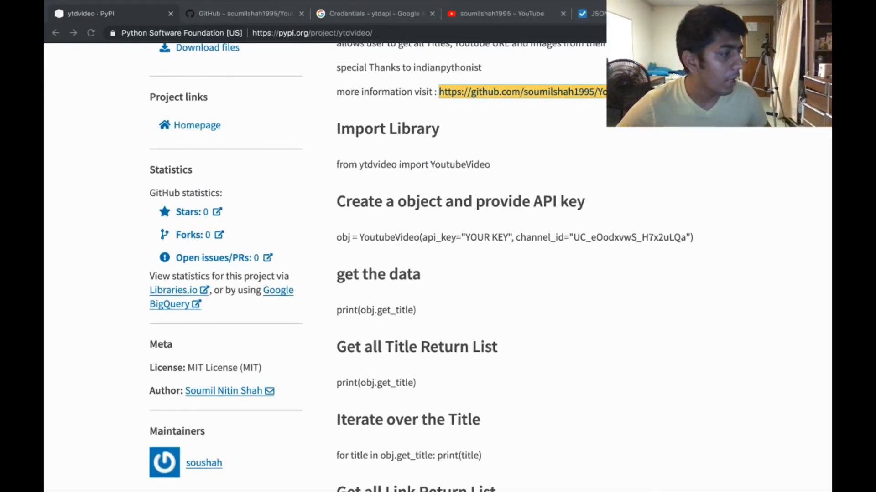